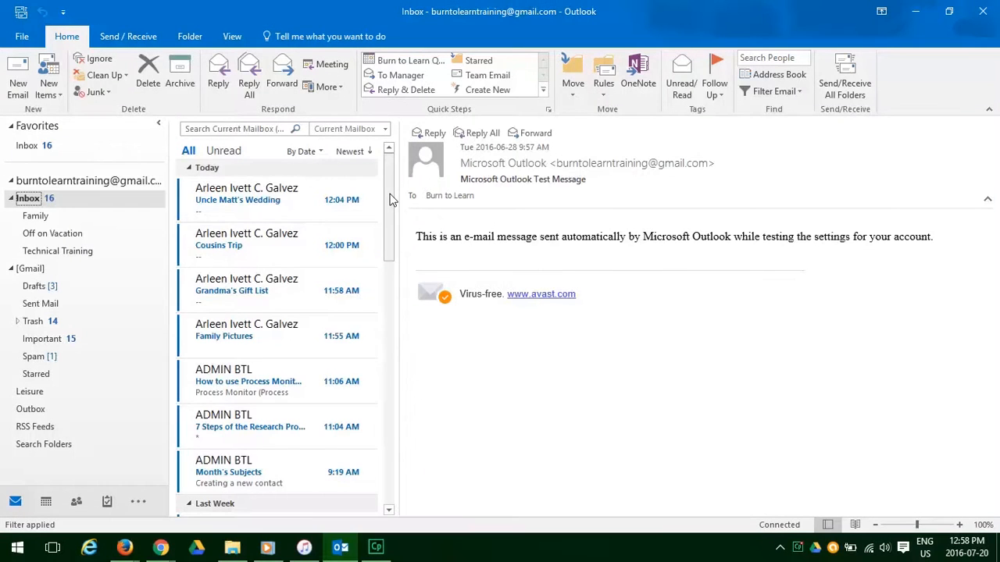
{"action": "scroll", "scroll_direction": "down", "scroll_amount": 3}
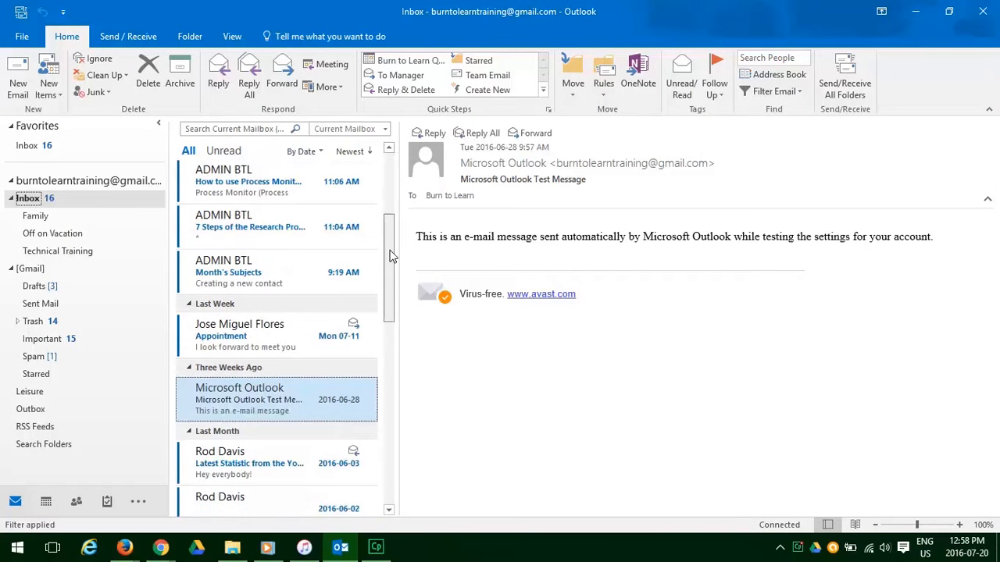
{"action": "scroll", "scroll_direction": "down", "scroll_amount": 3}
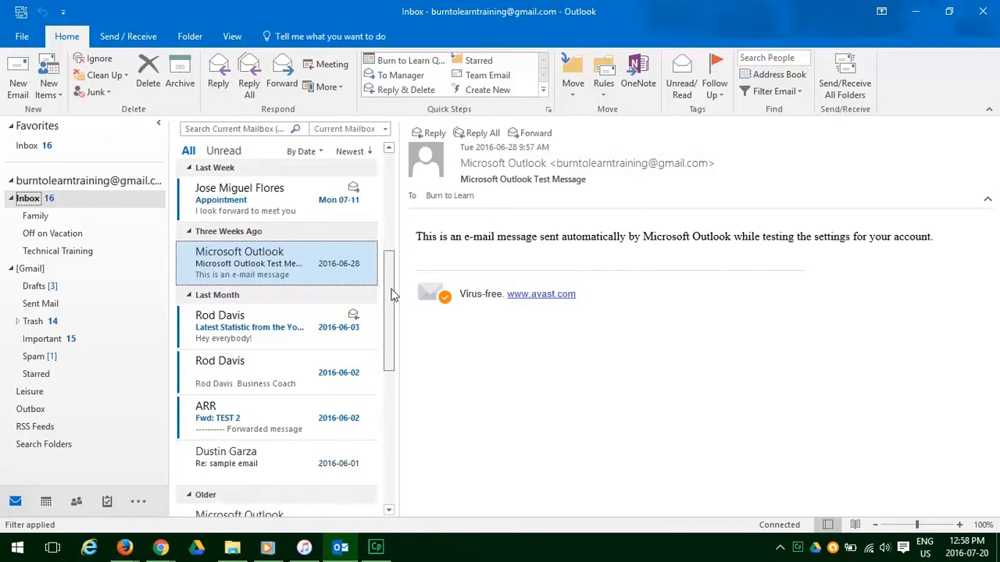
{"action": "scroll", "scroll_direction": "down", "scroll_amount": 3}
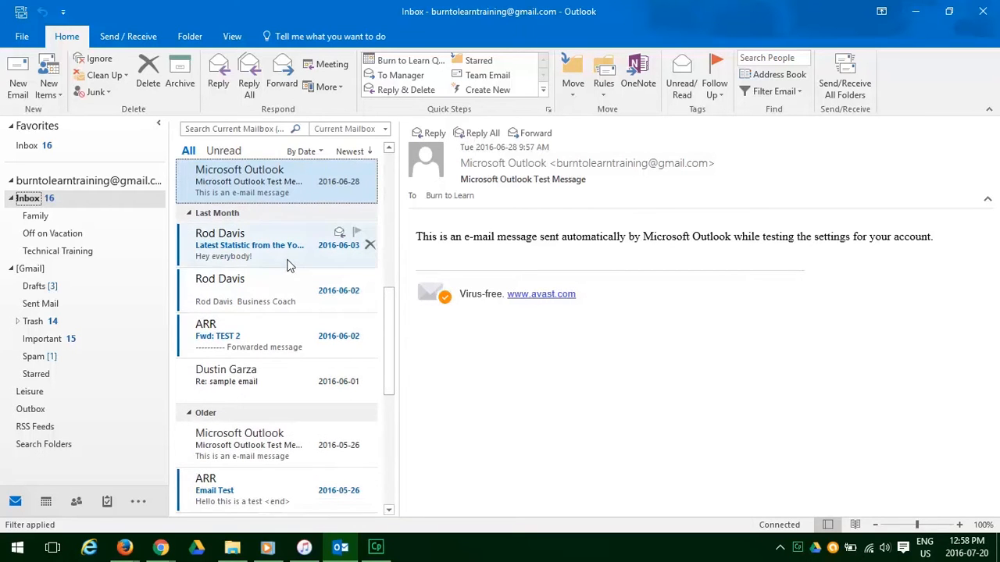
{"action": "left_click", "coordinate": [250, 244]}
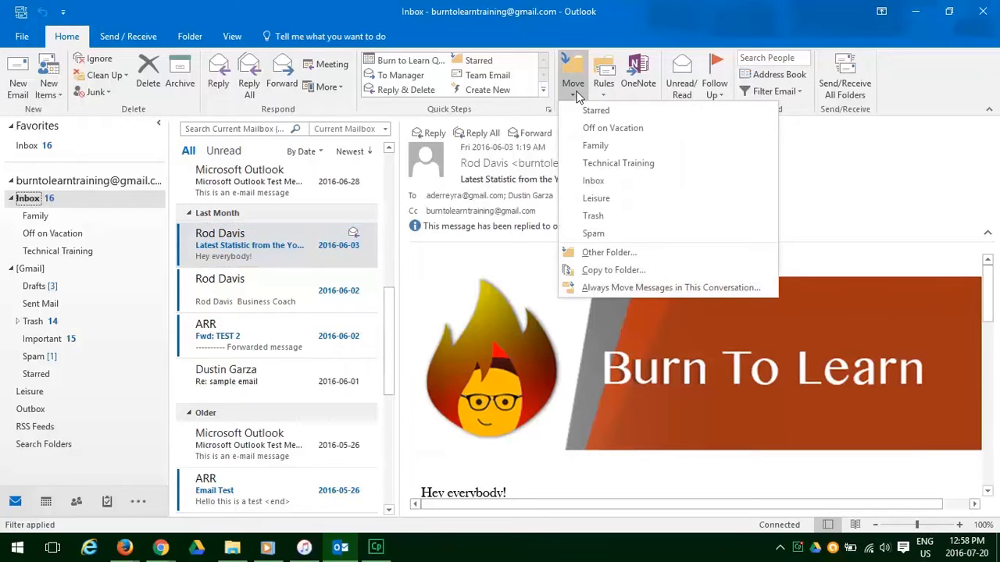
{"action": "mouse_move", "coordinate": [650, 86]}
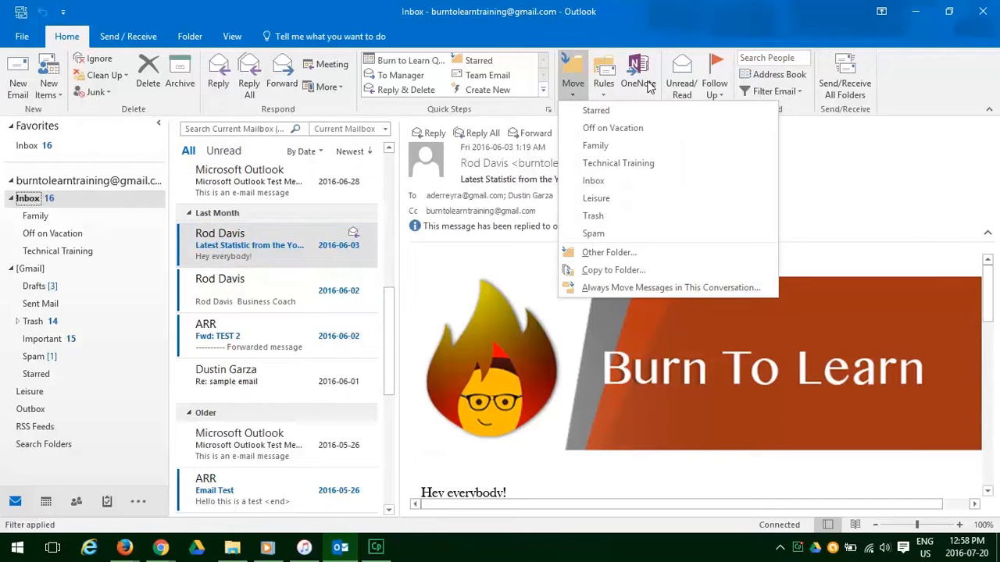
{"action": "mouse_move", "coordinate": [793, 112]}
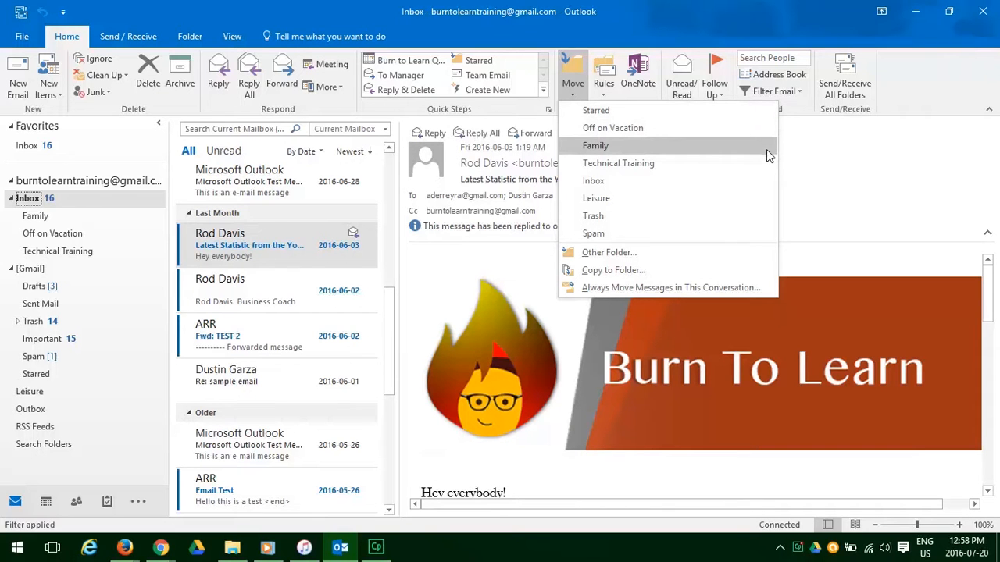
{"action": "mouse_move", "coordinate": [769, 219]}
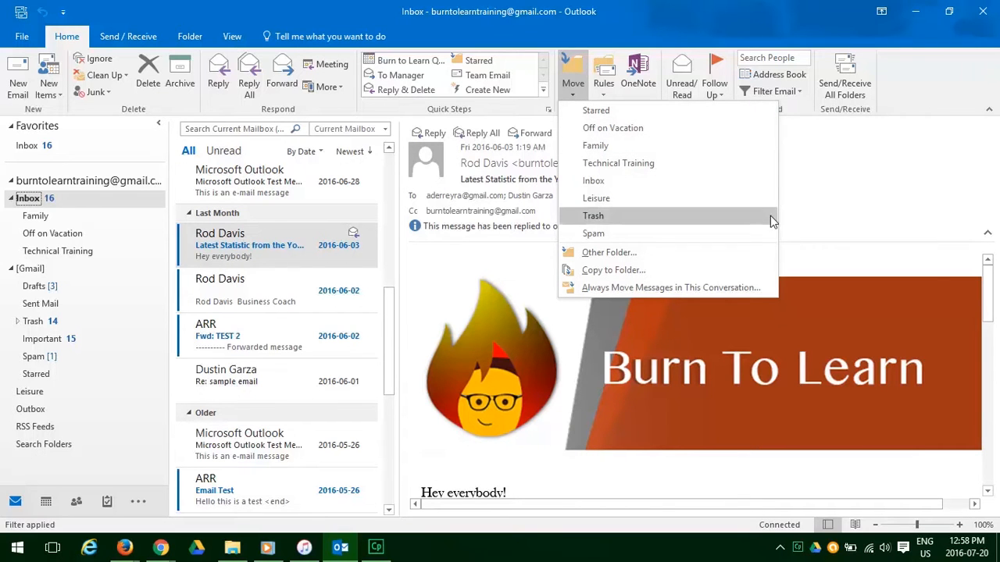
{"action": "mouse_move", "coordinate": [796, 240]}
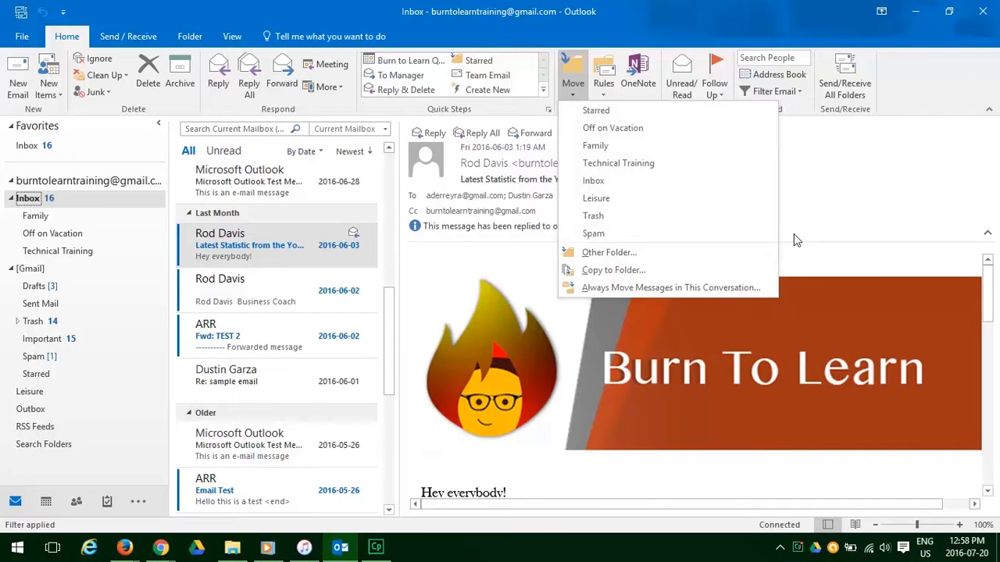
{"action": "mouse_move", "coordinate": [786, 249]}
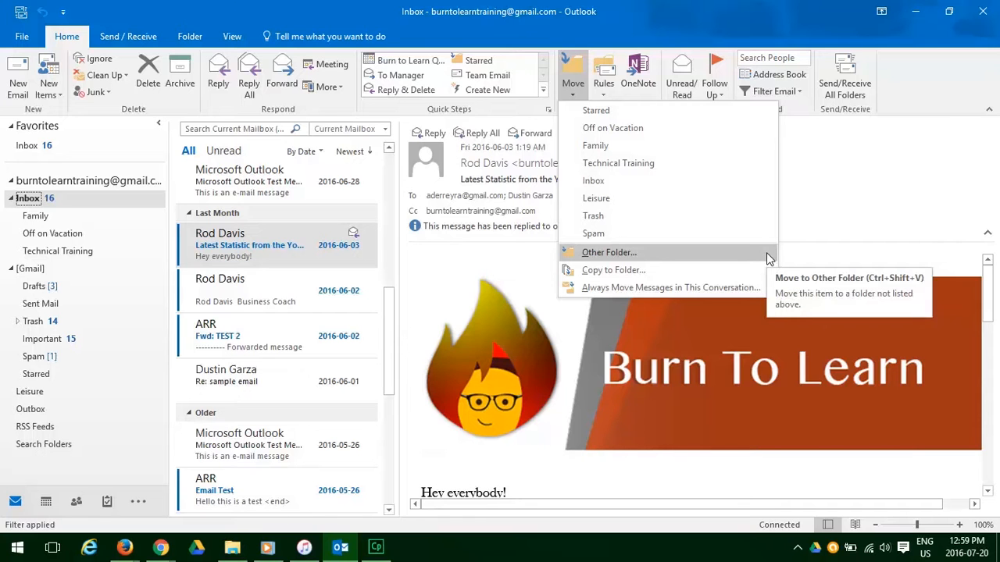
{"action": "mouse_move", "coordinate": [770, 266]}
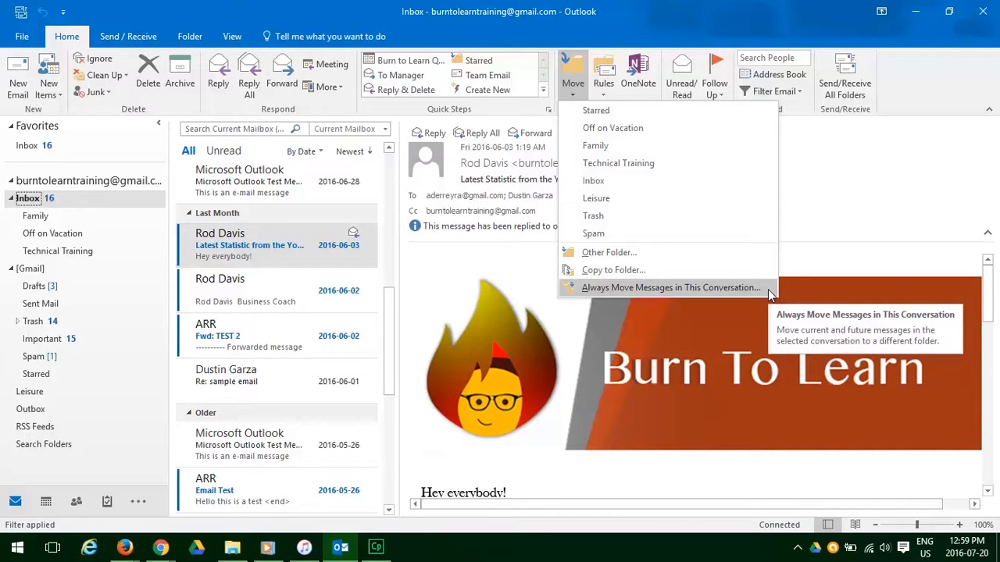
Step: Set the 'Latest Statistic' conversation to always move to the Starred folder
{"action": "left_click", "coordinate": [668, 287]}
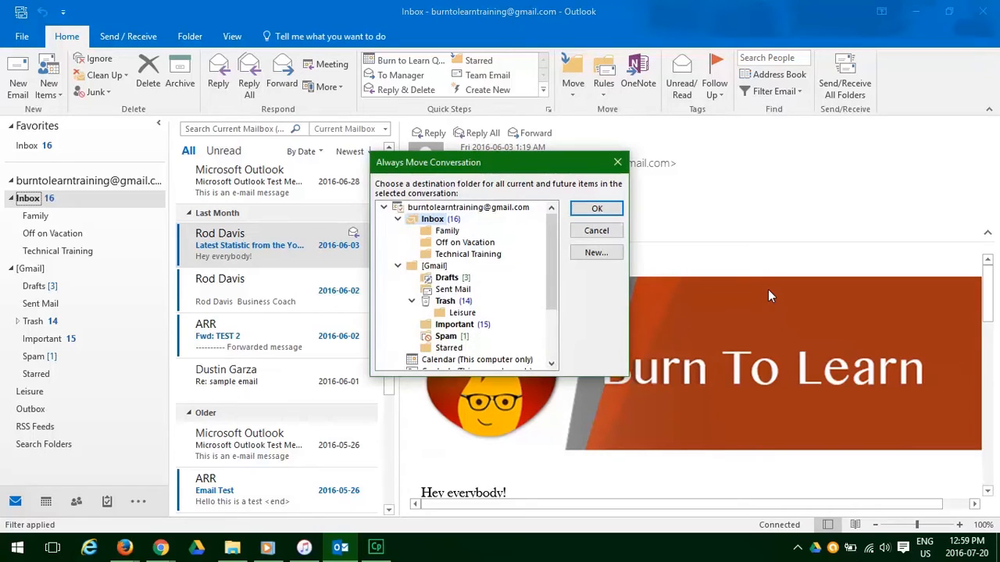
{"action": "mouse_move", "coordinate": [625, 310]}
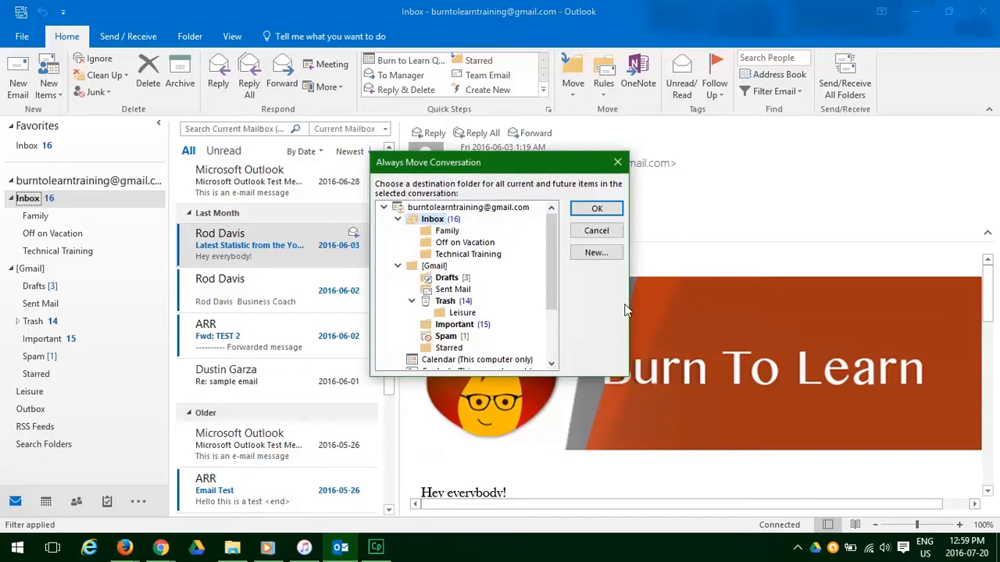
{"action": "mouse_move", "coordinate": [596, 308]}
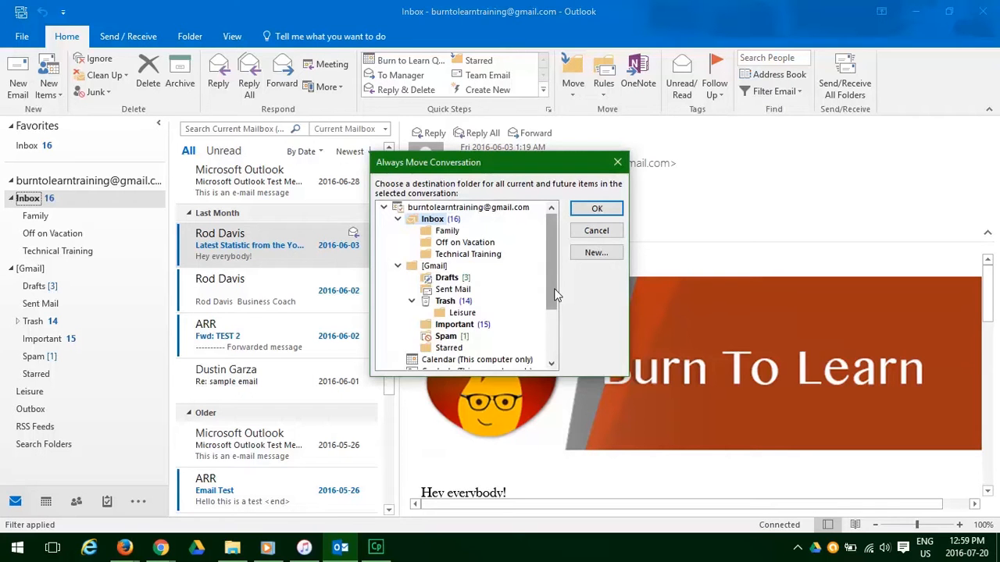
{"action": "scroll", "scroll_direction": "down", "scroll_amount": 3}
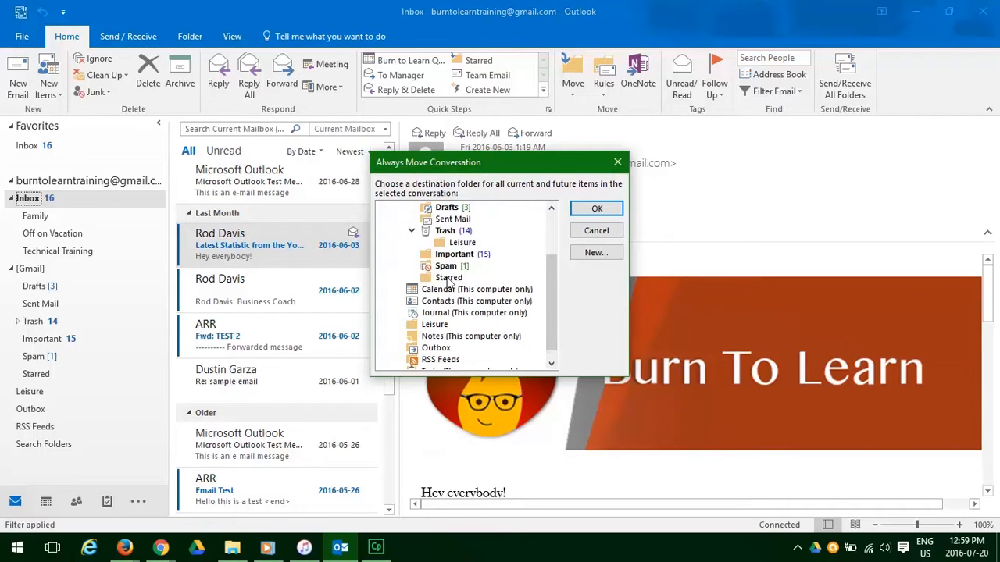
{"action": "left_click", "coordinate": [449, 277]}
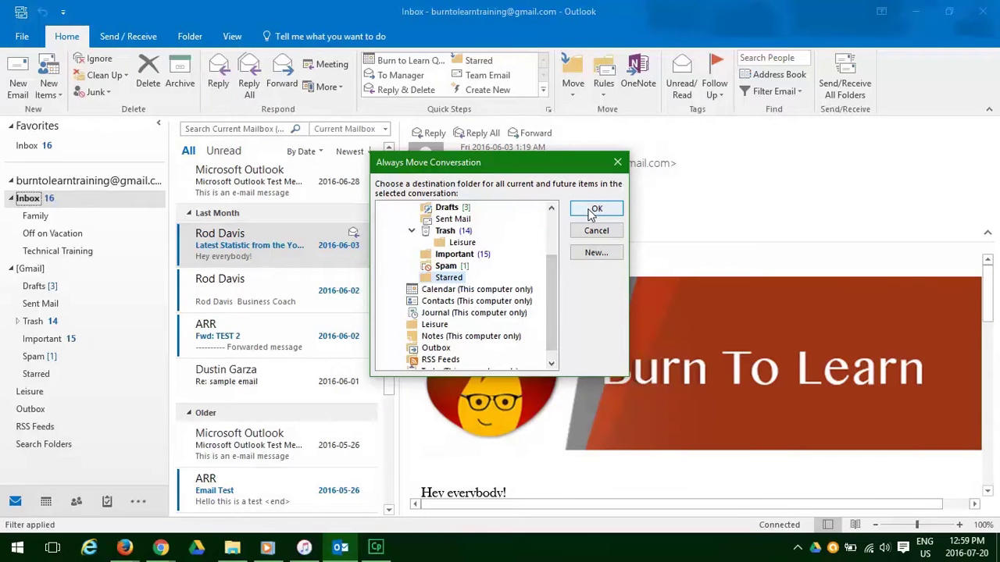
{"action": "left_click", "coordinate": [596, 209]}
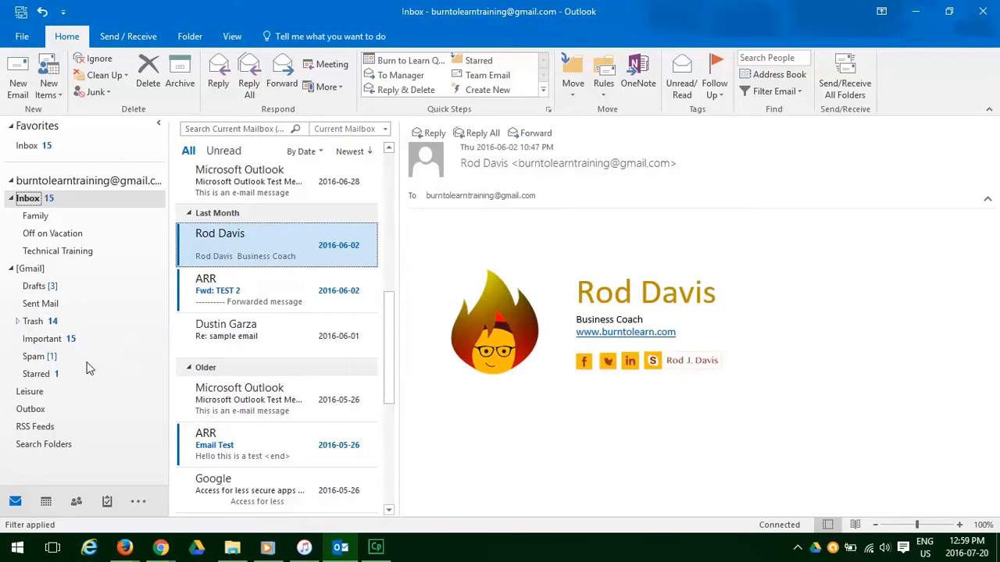
{"action": "left_click", "coordinate": [36, 373]}
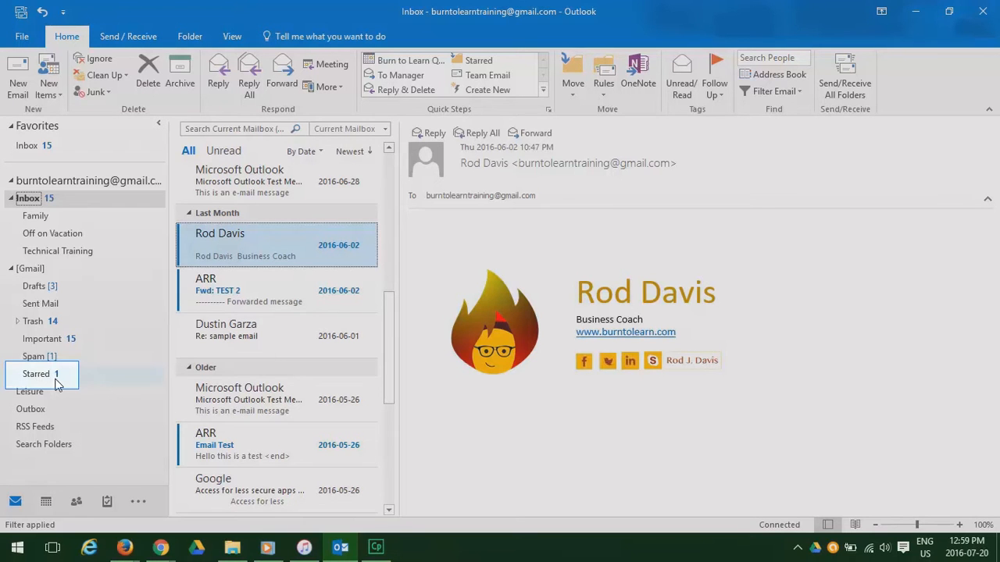
{"action": "left_click", "coordinate": [38, 373]}
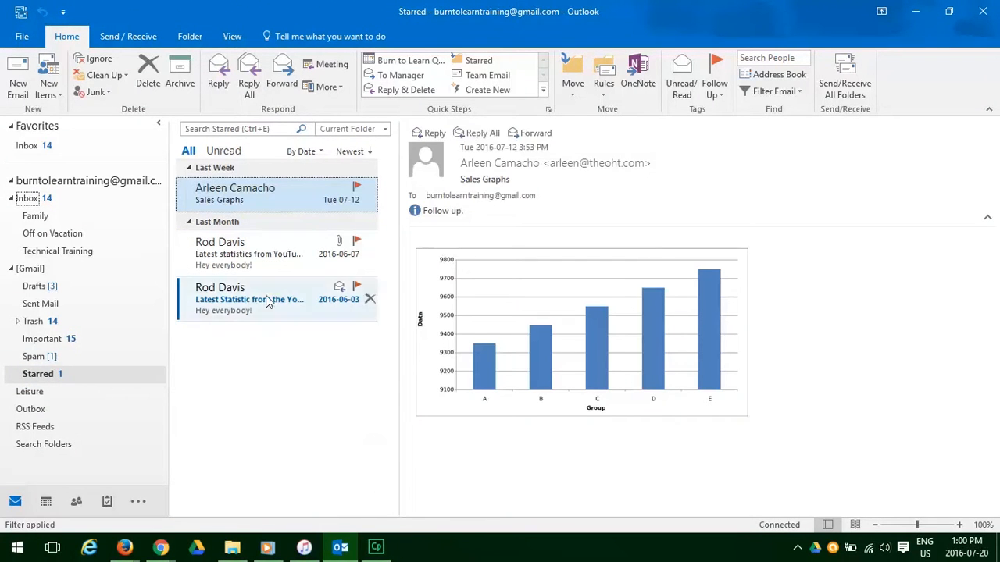
{"action": "left_click", "coordinate": [250, 254]}
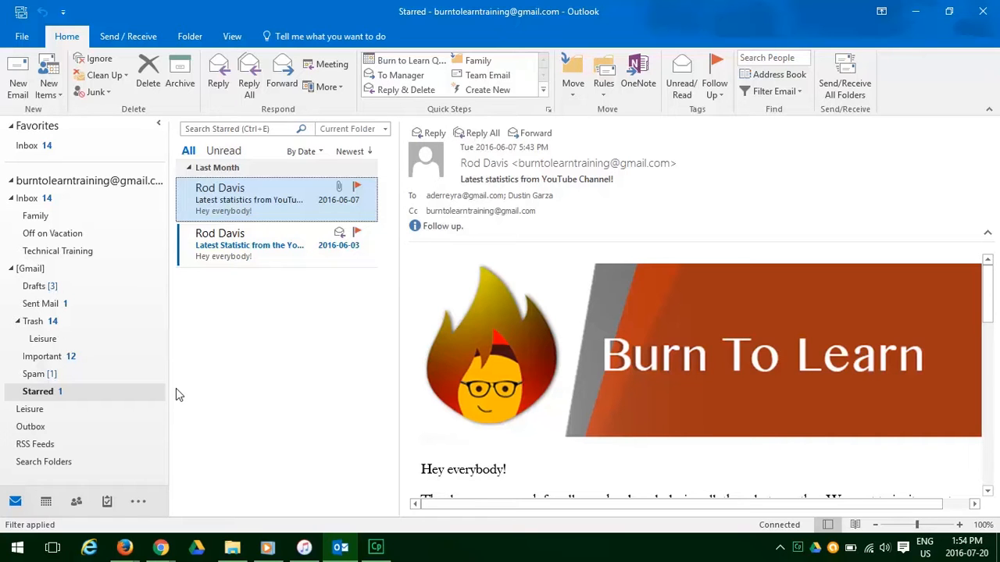
{"action": "mouse_move", "coordinate": [64, 224]}
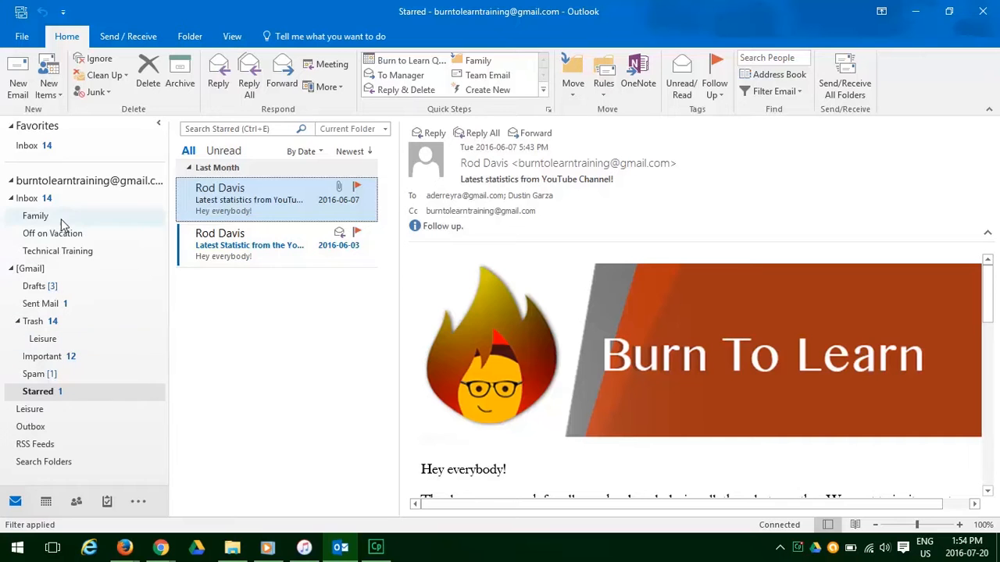
Step: Back in the Inbox, show the Rules options for 'Uncle Matt's Wedding'
{"action": "left_click", "coordinate": [27, 197]}
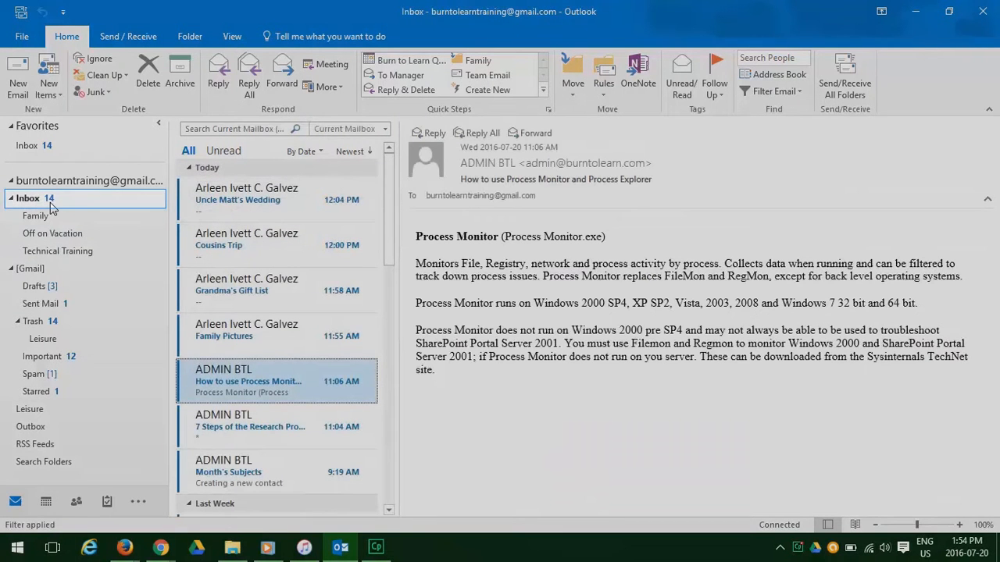
{"action": "mouse_move", "coordinate": [304, 210]}
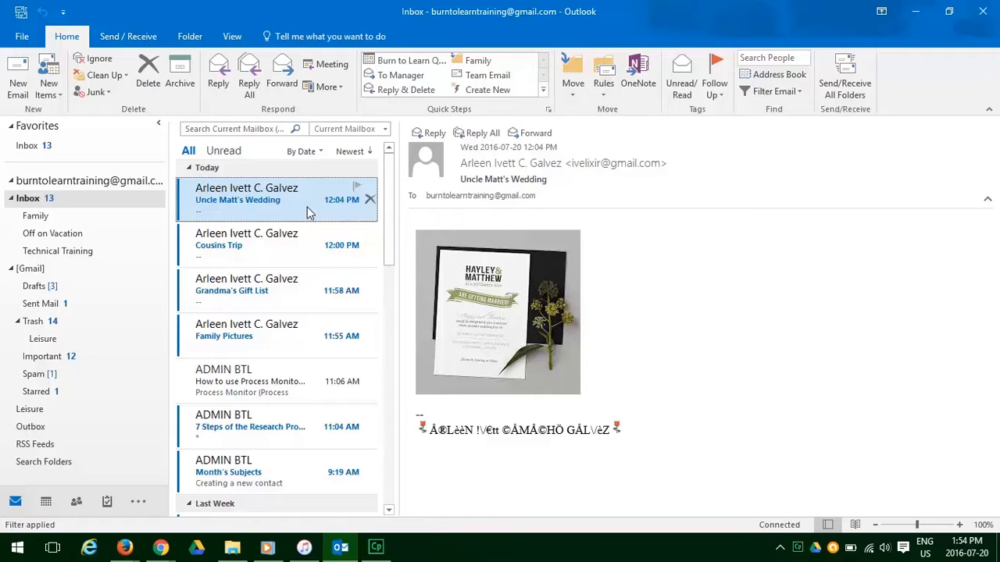
{"action": "mouse_move", "coordinate": [334, 221]}
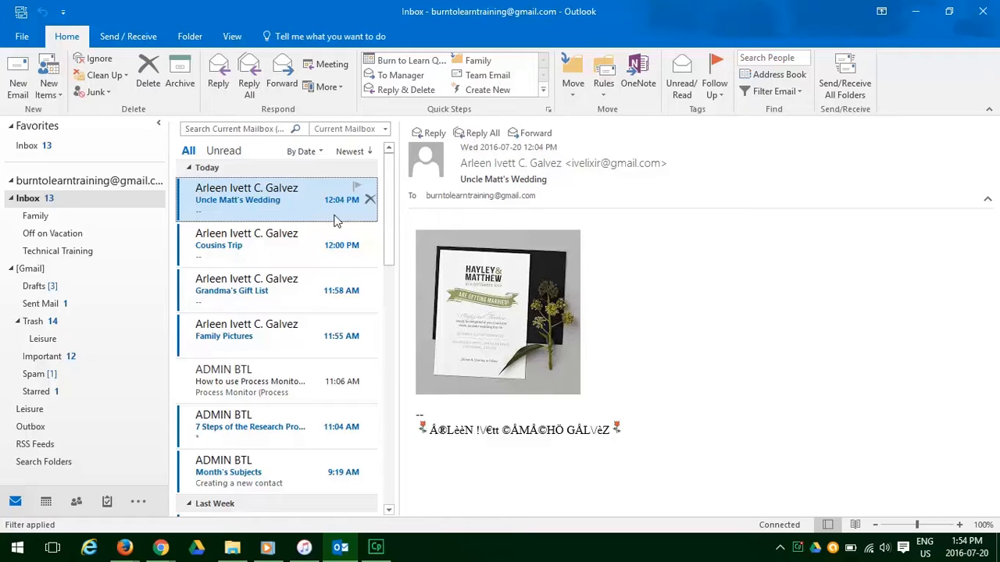
{"action": "left_click", "coordinate": [604, 74]}
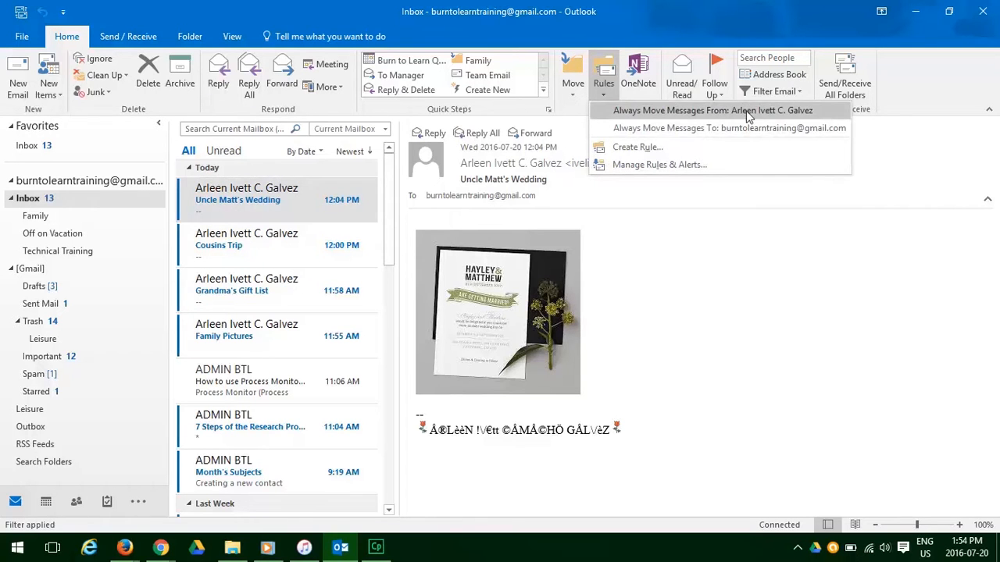
{"action": "mouse_move", "coordinate": [843, 121]}
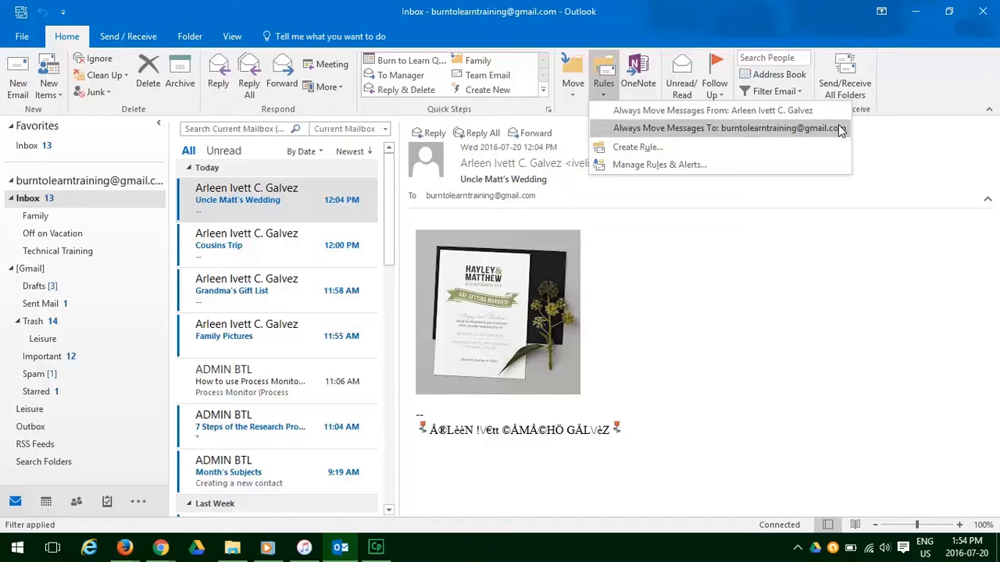
{"action": "mouse_move", "coordinate": [836, 139]}
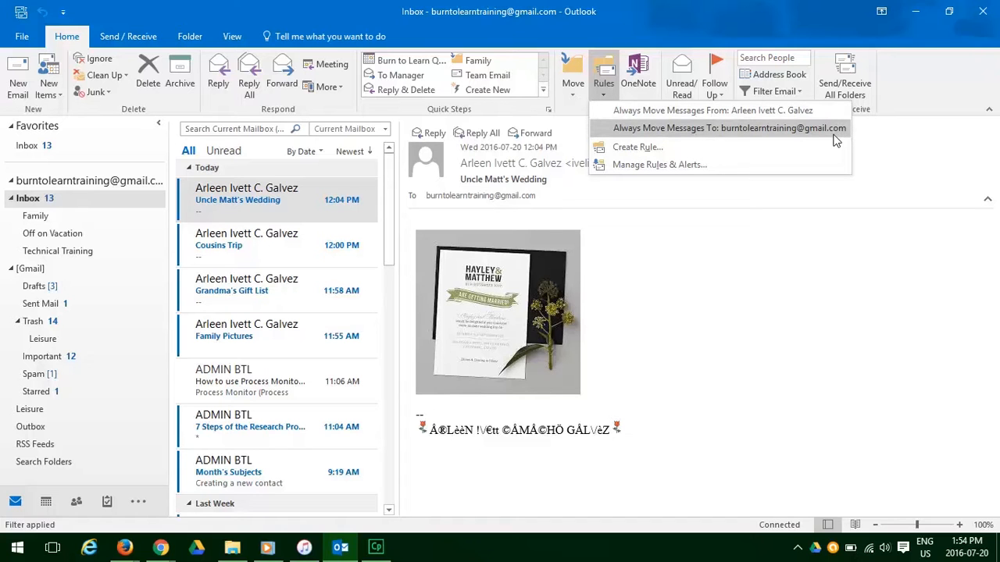
{"action": "mouse_move", "coordinate": [832, 147]}
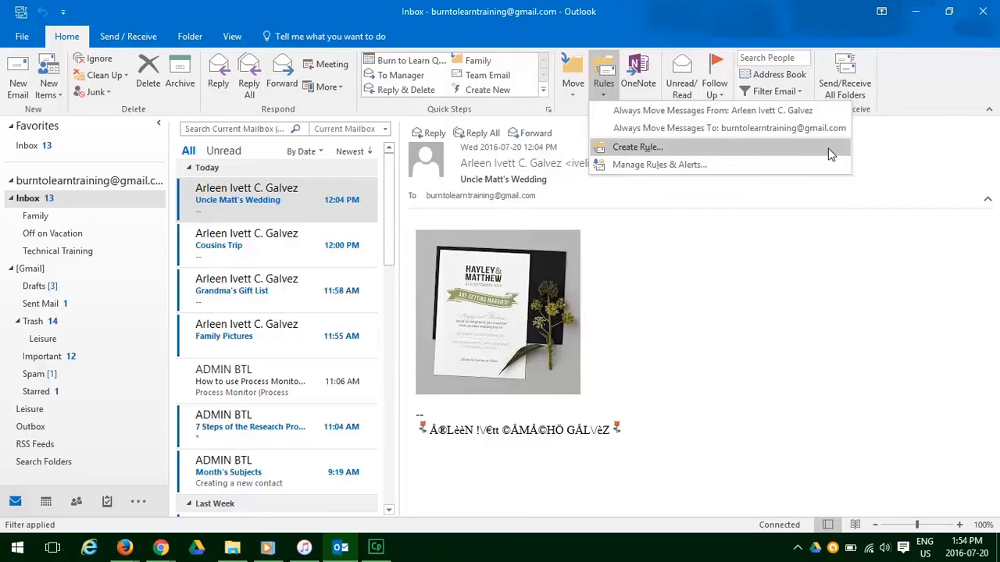
Step: Create a rule matching Galvez as sender and this recipient, moving mail to Family
{"action": "left_click", "coordinate": [637, 147]}
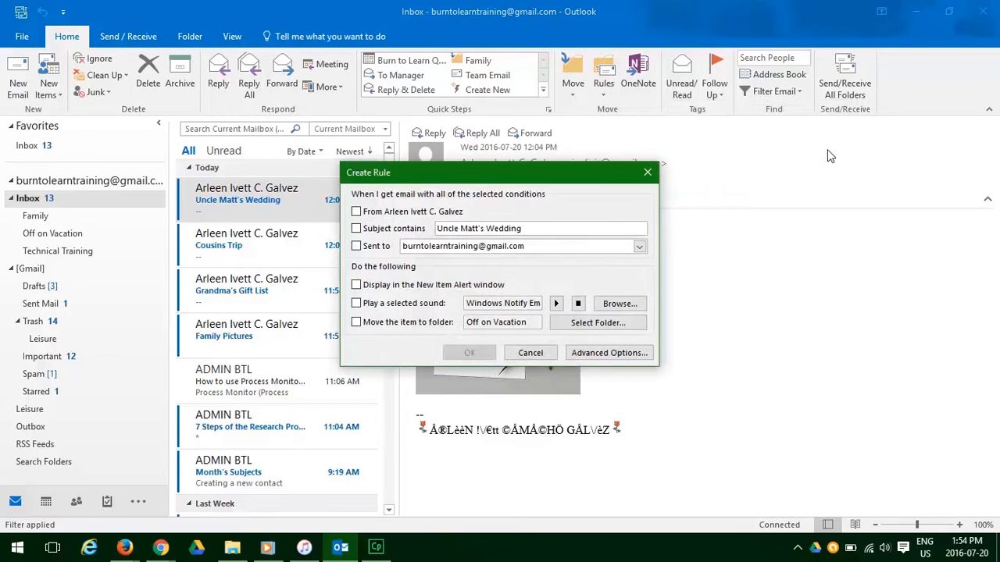
{"action": "mouse_move", "coordinate": [524, 218]}
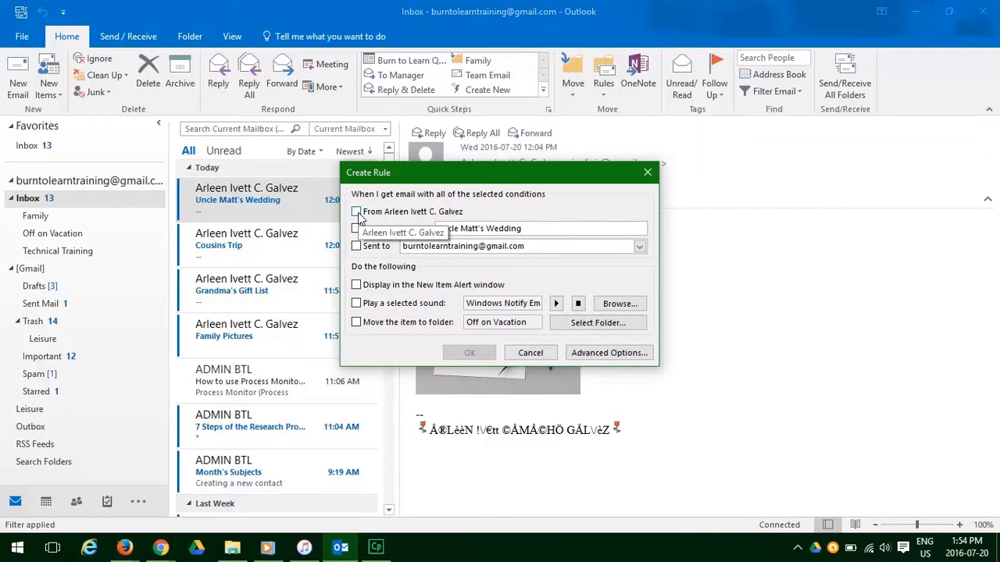
{"action": "left_click", "coordinate": [356, 211]}
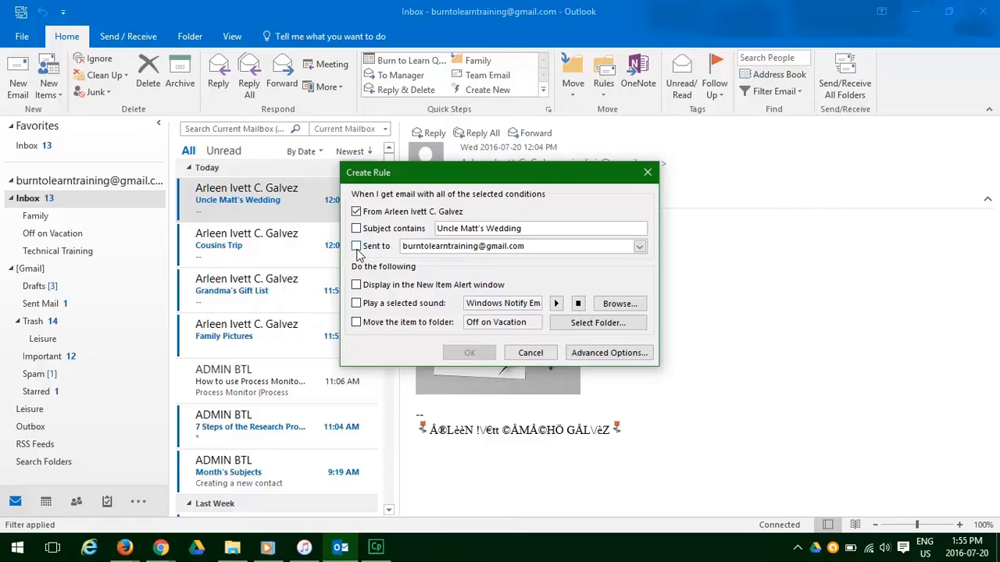
{"action": "left_click", "coordinate": [356, 246]}
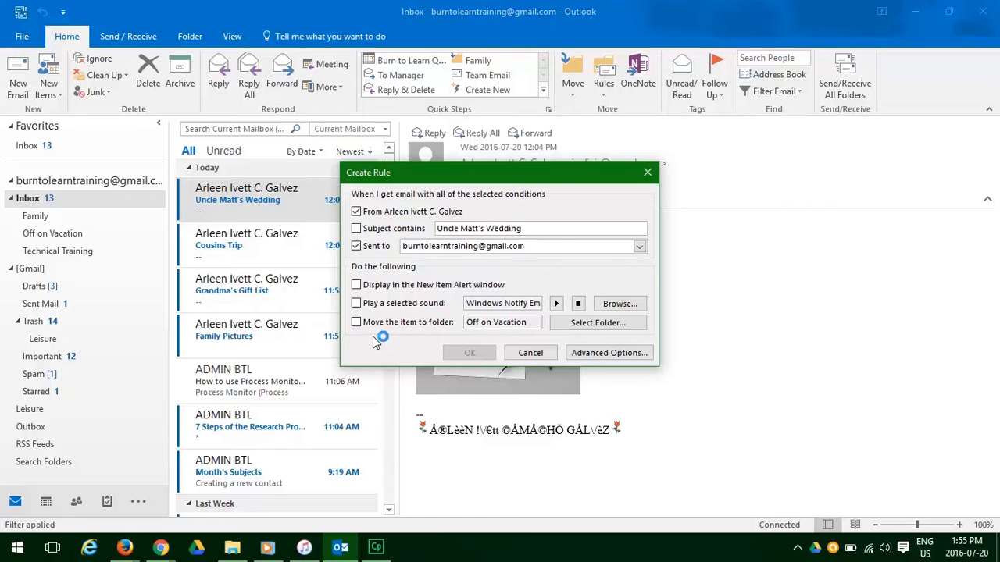
{"action": "mouse_move", "coordinate": [375, 342]}
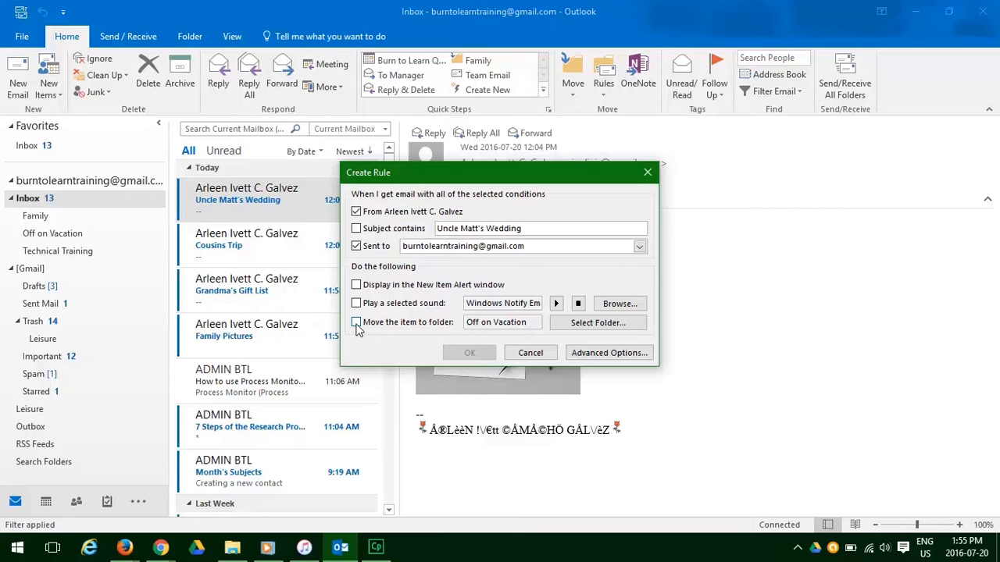
{"action": "left_click", "coordinate": [356, 322]}
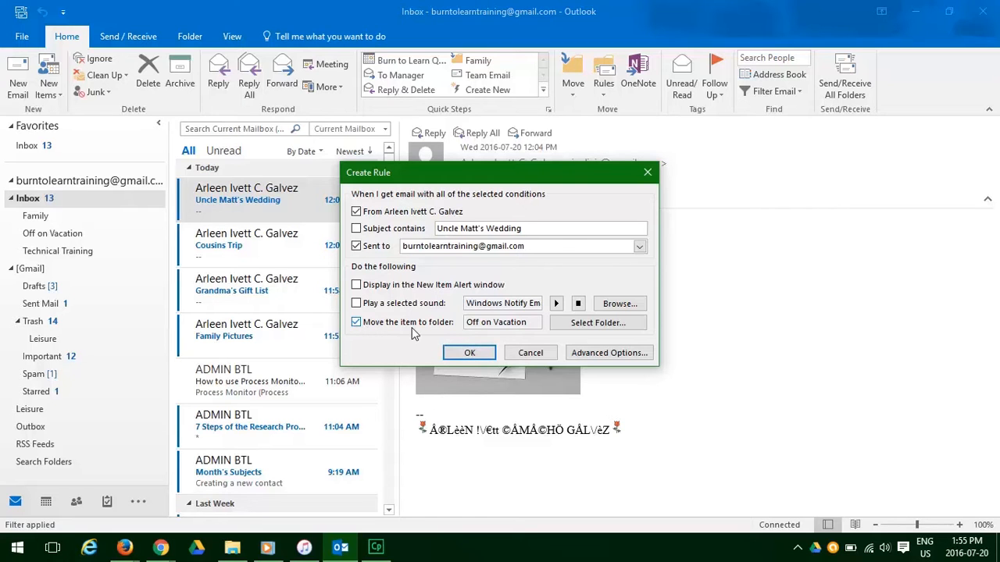
{"action": "mouse_move", "coordinate": [597, 323]}
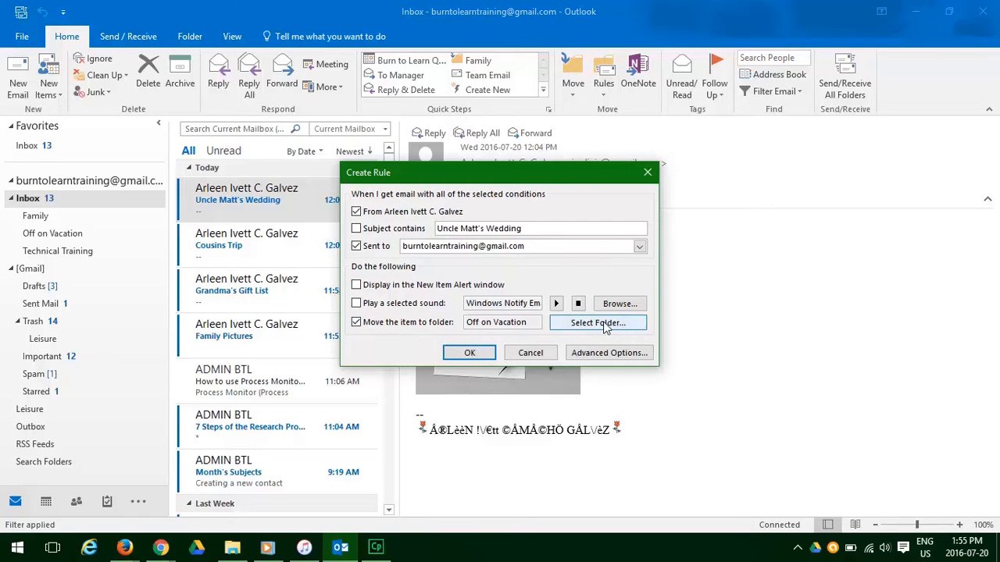
{"action": "left_click", "coordinate": [597, 322]}
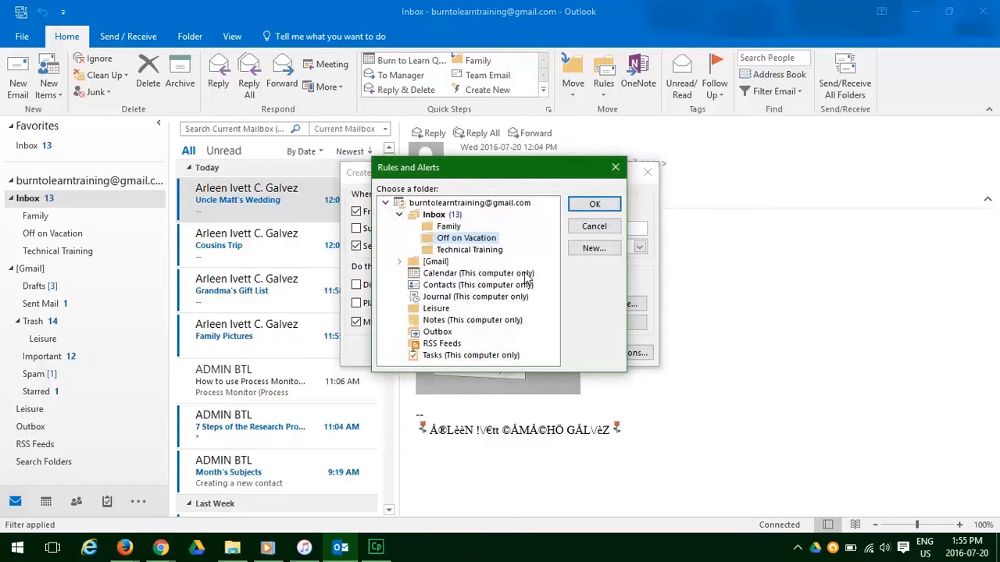
{"action": "left_click", "coordinate": [449, 226]}
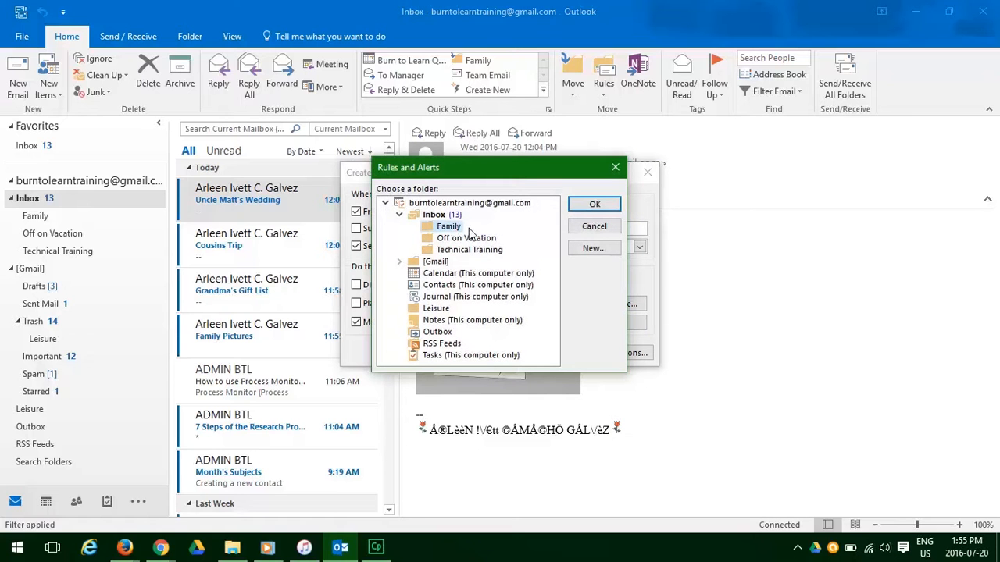
{"action": "mouse_move", "coordinate": [595, 204]}
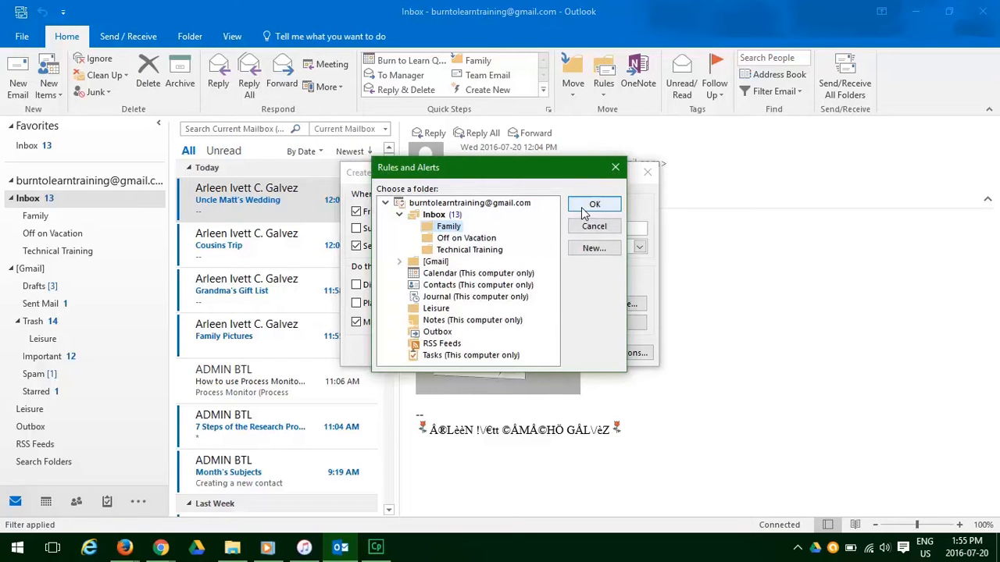
{"action": "left_click", "coordinate": [594, 204]}
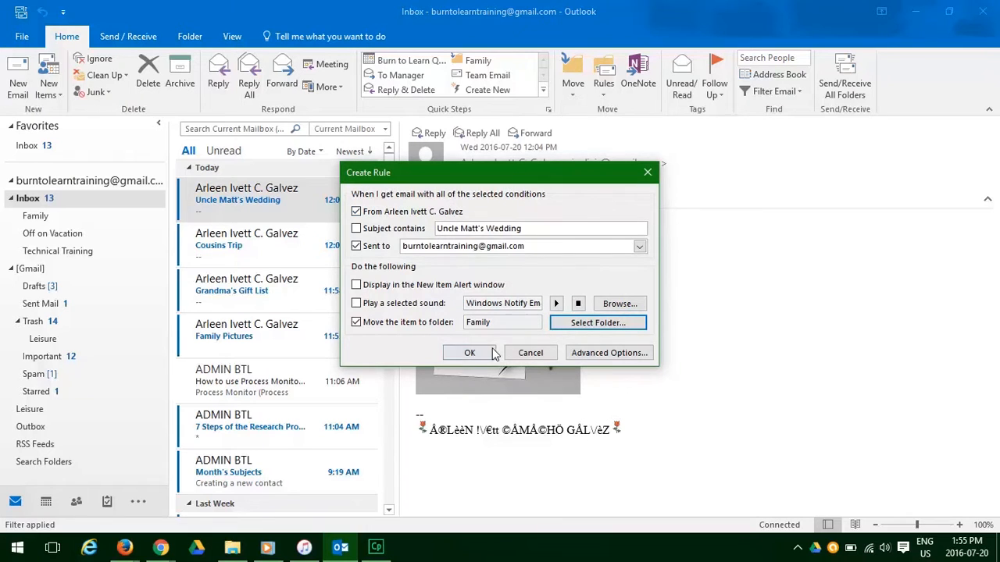
Step: Save the Galvez rule, run it on existing Inbox mail, and view the Family folder
{"action": "left_click", "coordinate": [469, 352]}
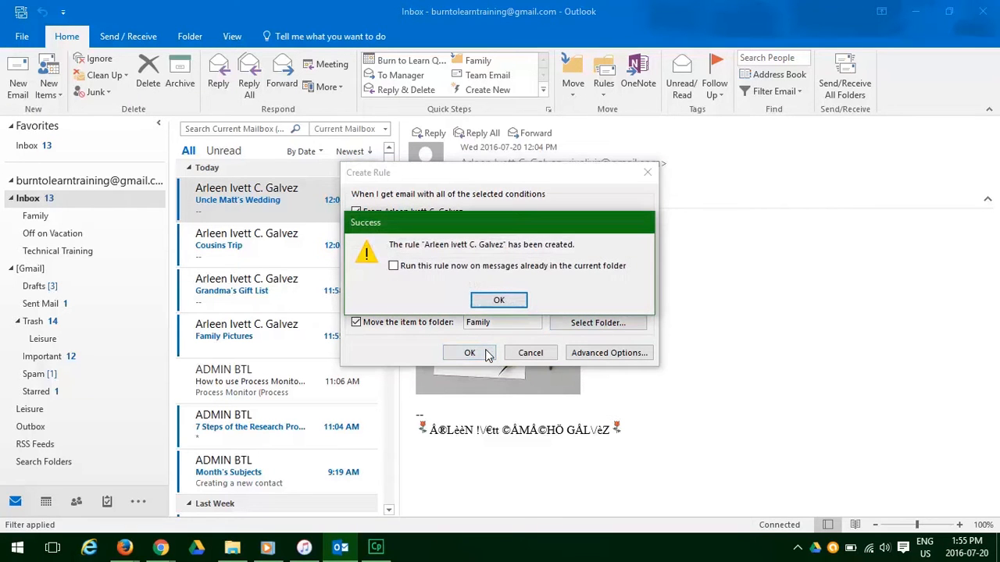
{"action": "left_click", "coordinate": [393, 265]}
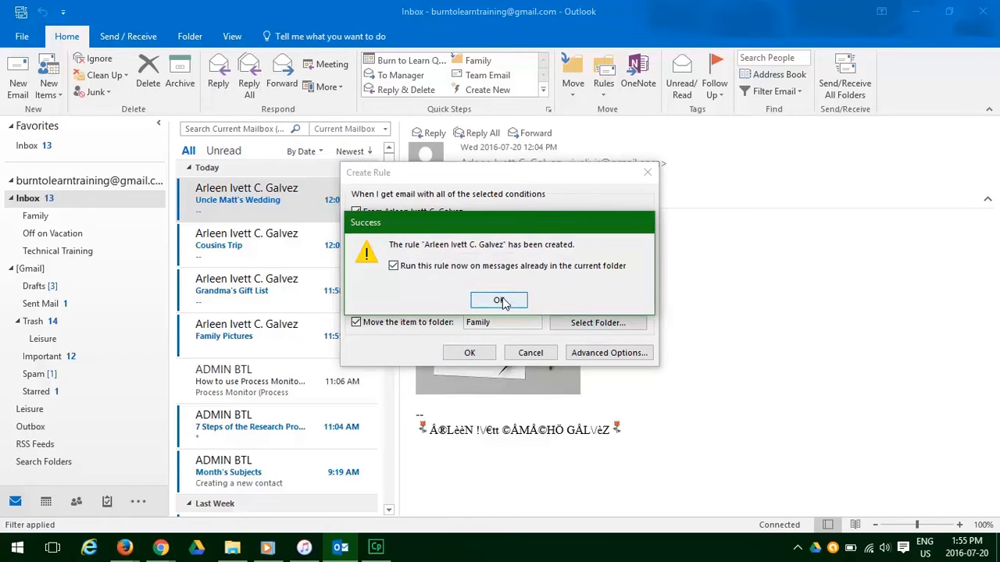
{"action": "left_click", "coordinate": [499, 301]}
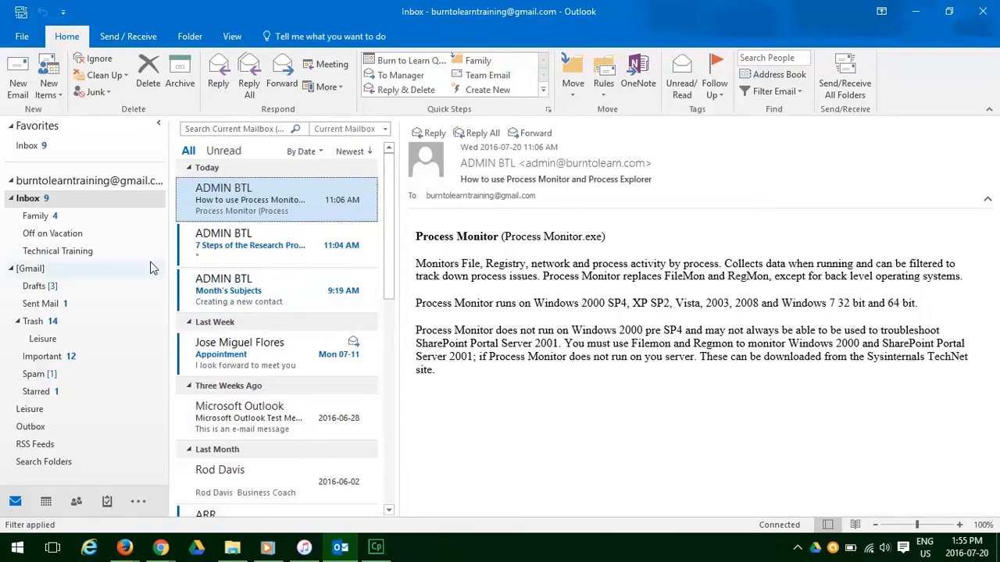
{"action": "mouse_move", "coordinate": [67, 225]}
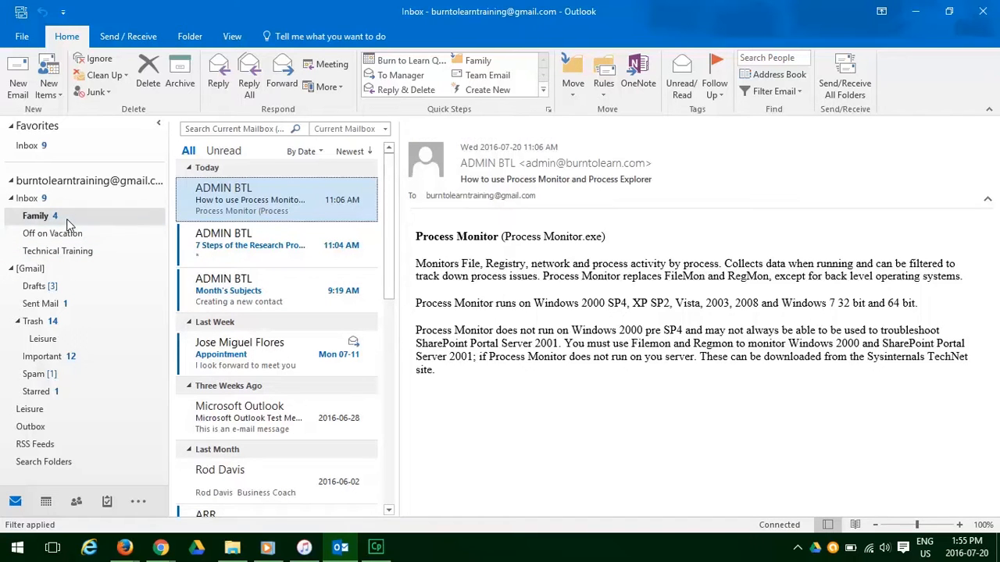
{"action": "left_click", "coordinate": [35, 215]}
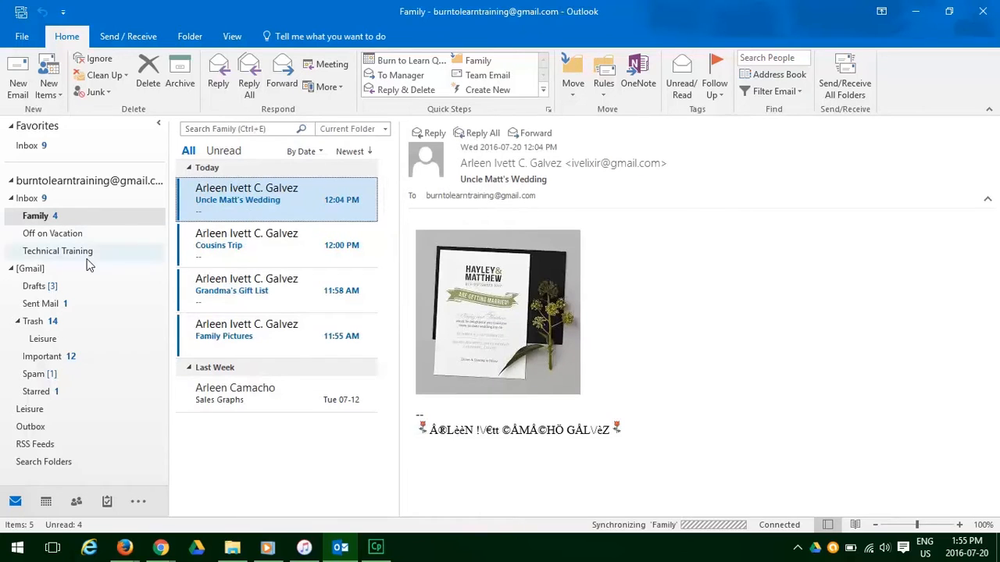
{"action": "mouse_move", "coordinate": [296, 465]}
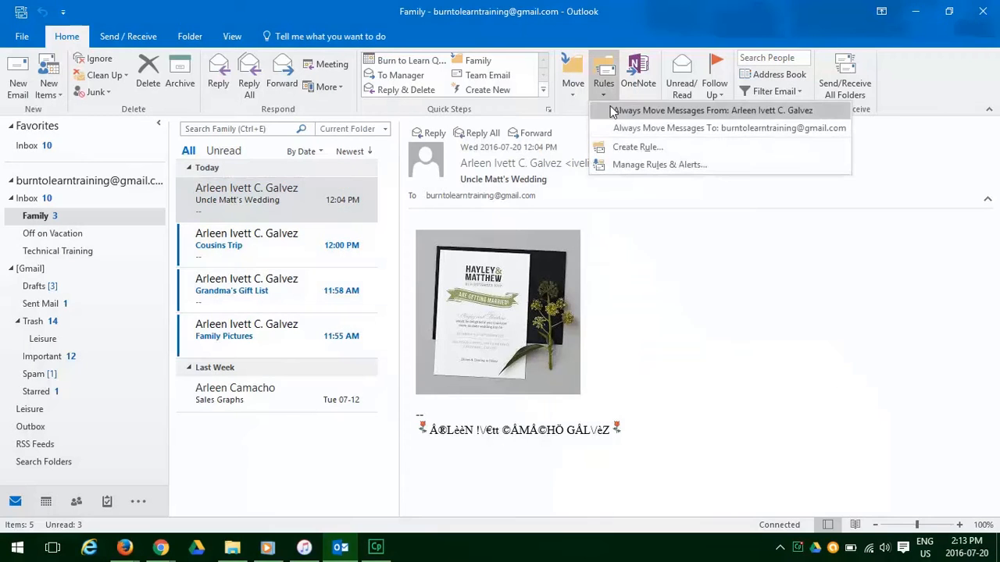
{"action": "mouse_move", "coordinate": [638, 147]}
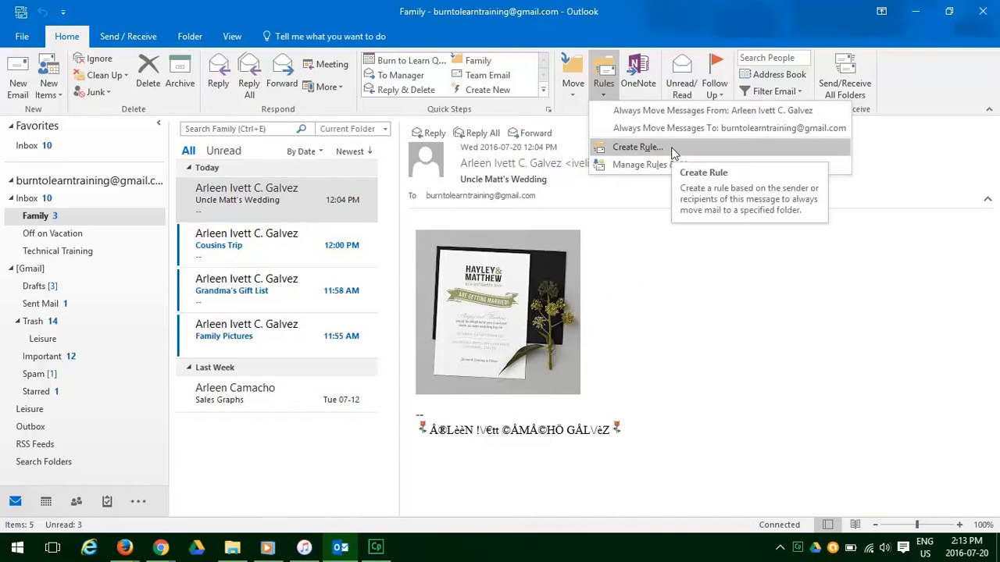
Step: Start a new Create Rule dialog from the 'Uncle Matt's Wedding' email in Family
{"action": "left_click", "coordinate": [637, 147]}
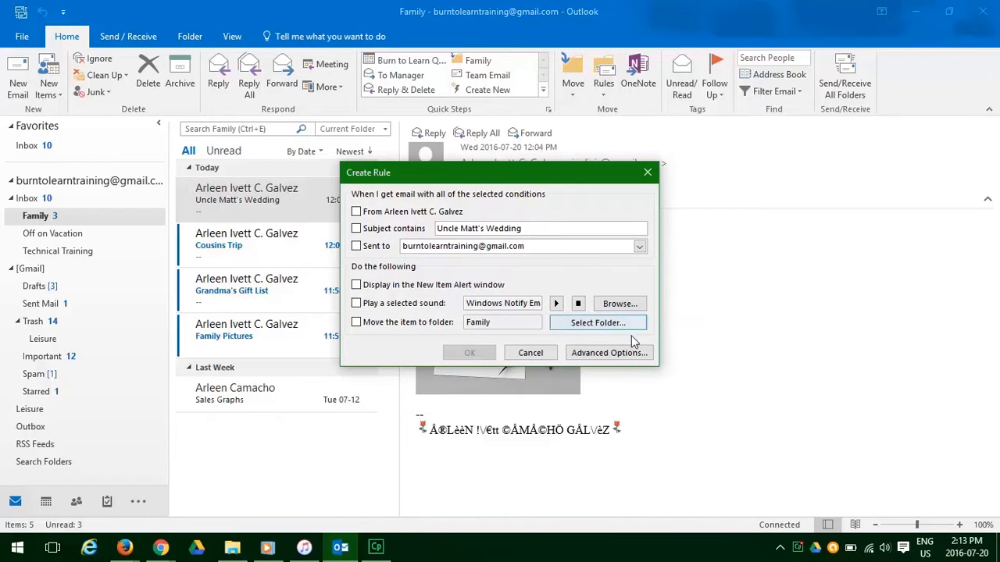
{"action": "mouse_move", "coordinate": [608, 352]}
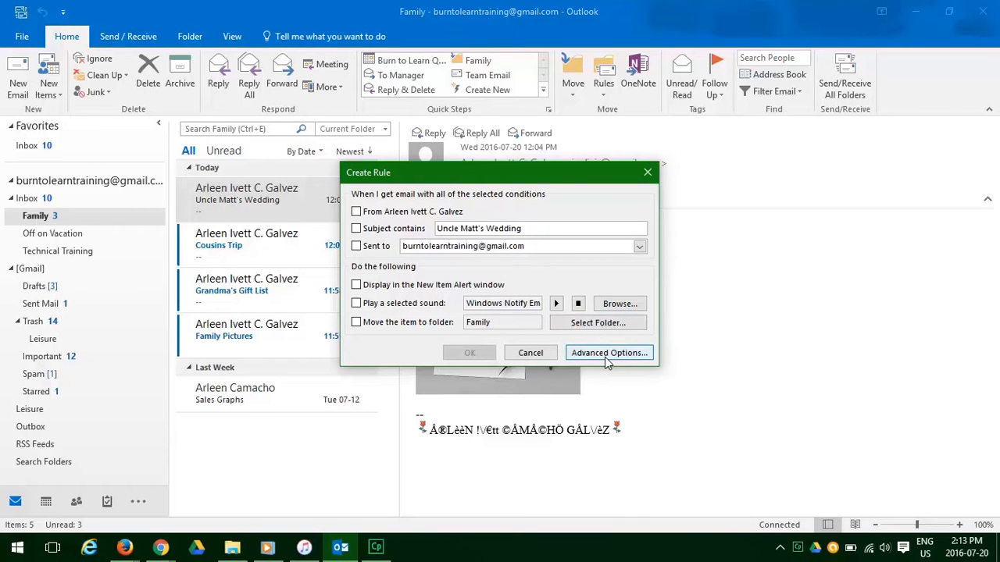
Step: In the advanced Rules Wizard, check the 'received in a specific date span' condition
{"action": "left_click", "coordinate": [608, 353]}
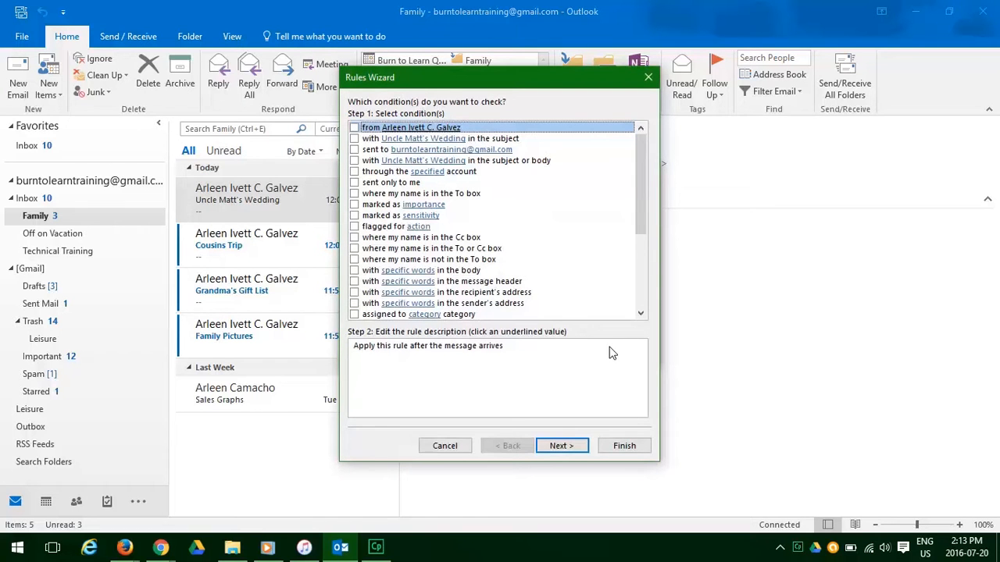
{"action": "scroll", "scroll_direction": "down", "scroll_amount": 3}
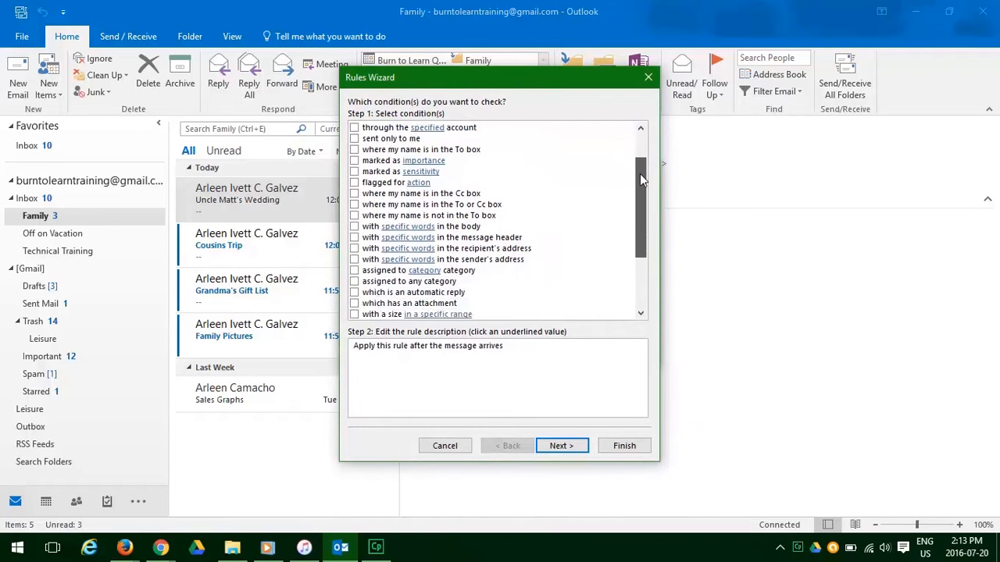
{"action": "scroll", "scroll_direction": "down", "scroll_amount": 3}
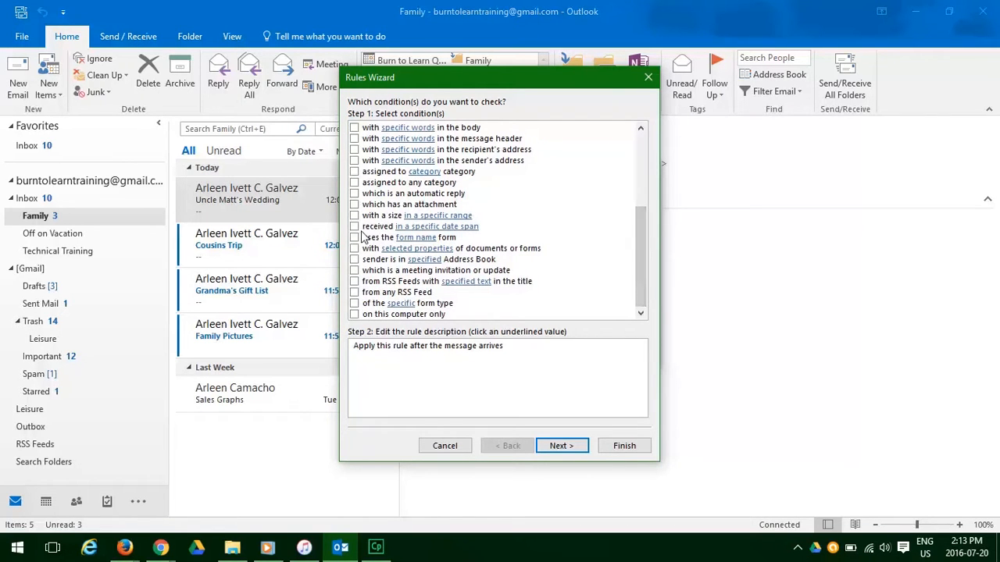
{"action": "left_click", "coordinate": [354, 227]}
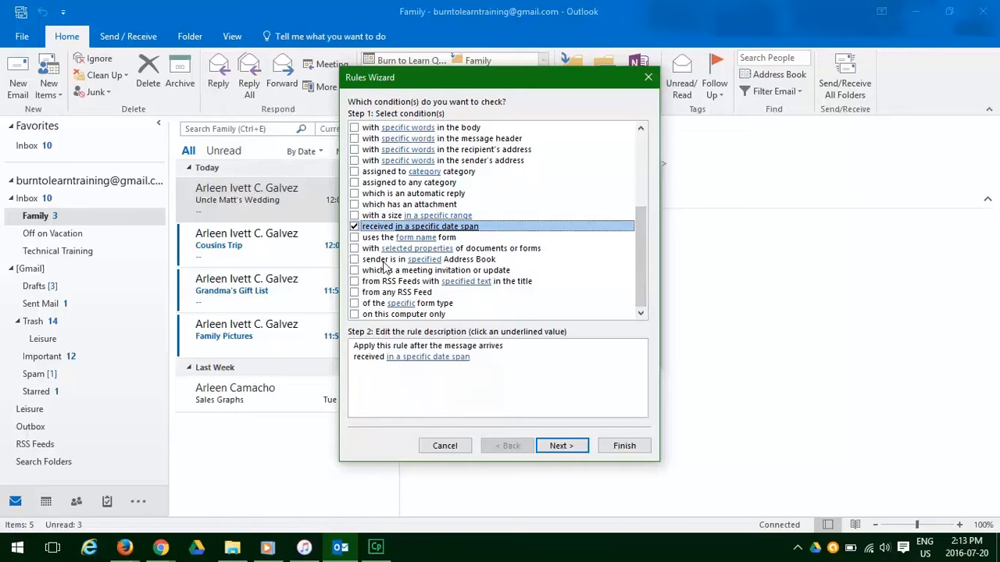
{"action": "mouse_move", "coordinate": [428, 357]}
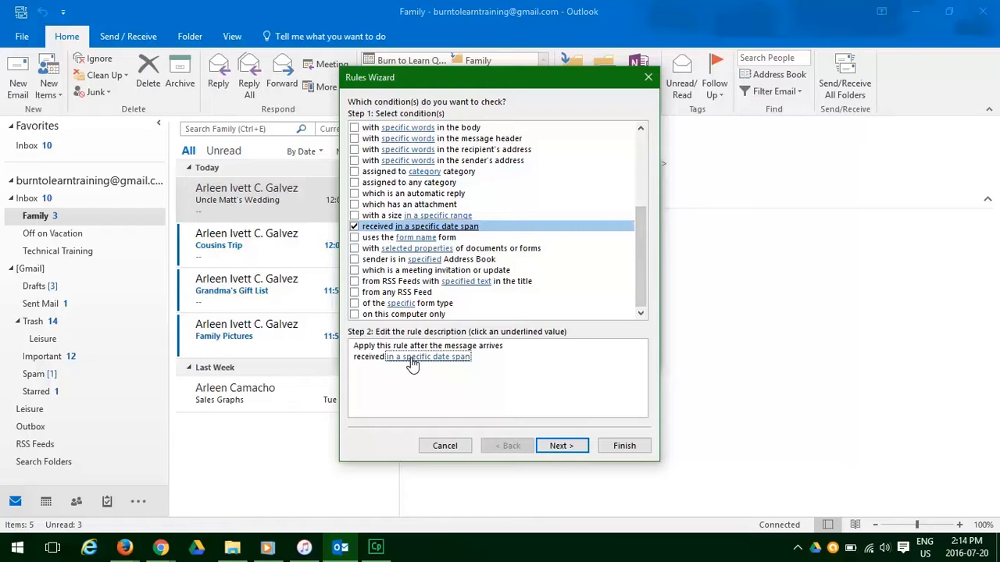
Step: Set the date span to after July 23, 2016 and before July 30, 2016
{"action": "left_click", "coordinate": [428, 357]}
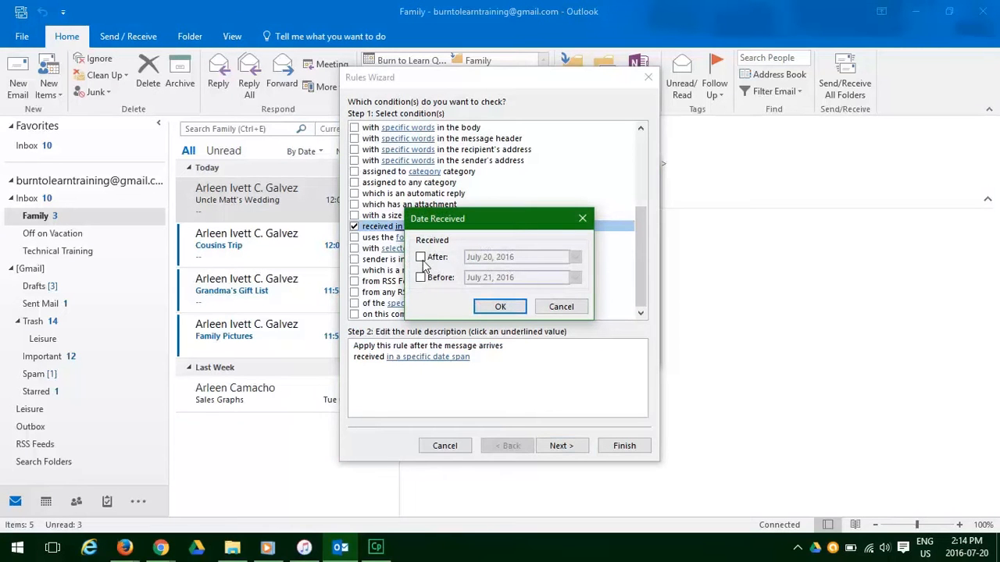
{"action": "left_click", "coordinate": [420, 257]}
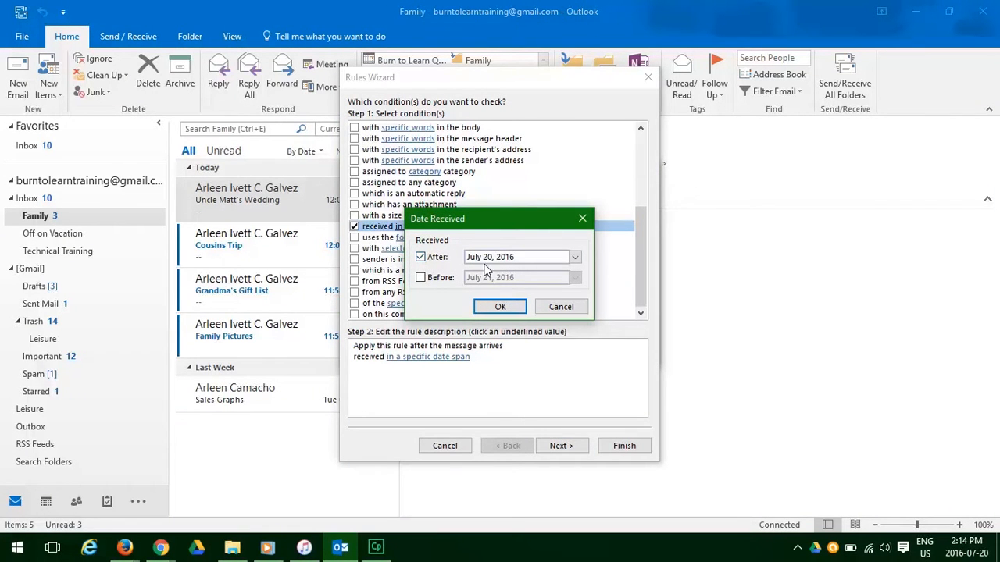
{"action": "left_click", "coordinate": [575, 256]}
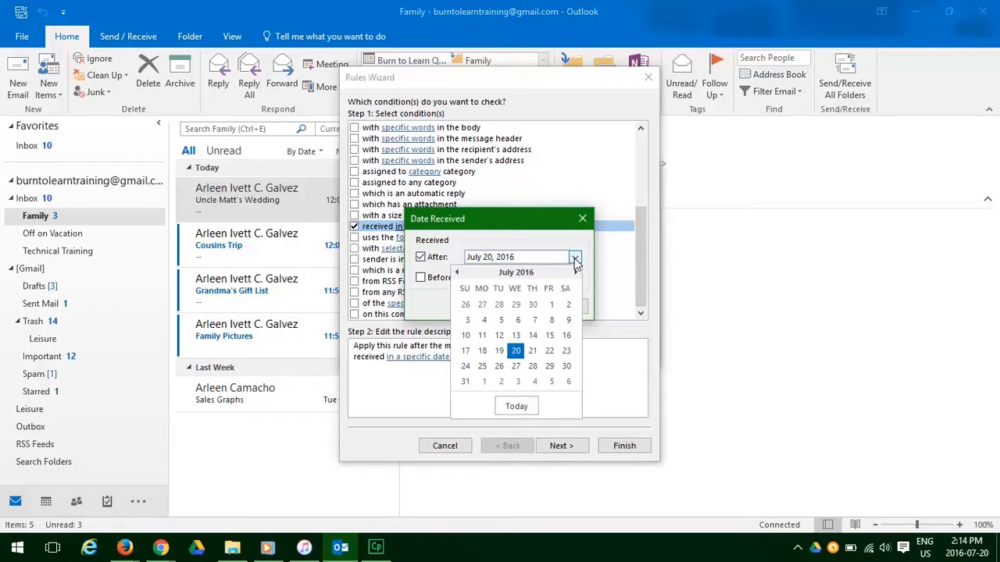
{"action": "mouse_move", "coordinate": [569, 356]}
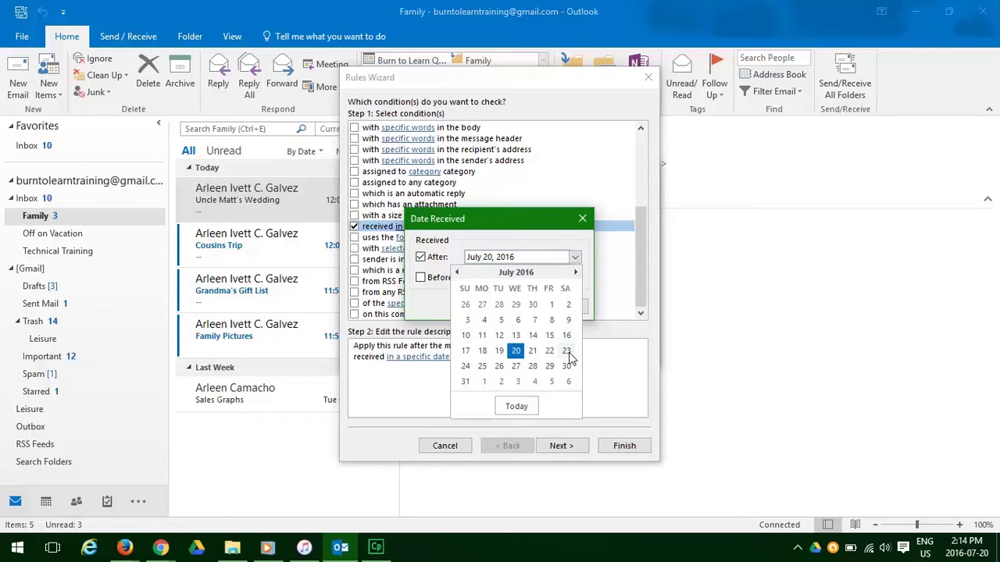
{"action": "left_click", "coordinate": [566, 350]}
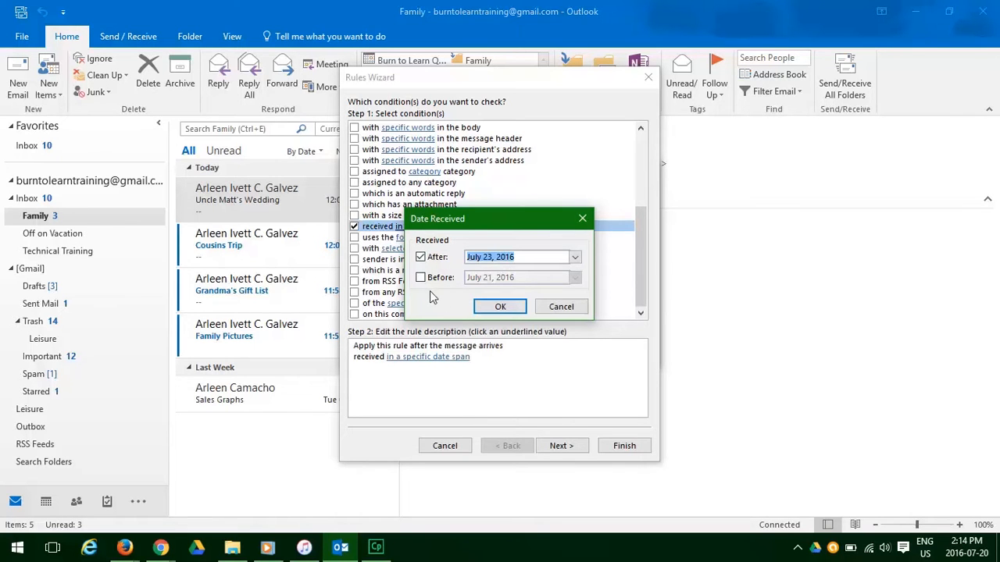
{"action": "left_click", "coordinate": [421, 278]}
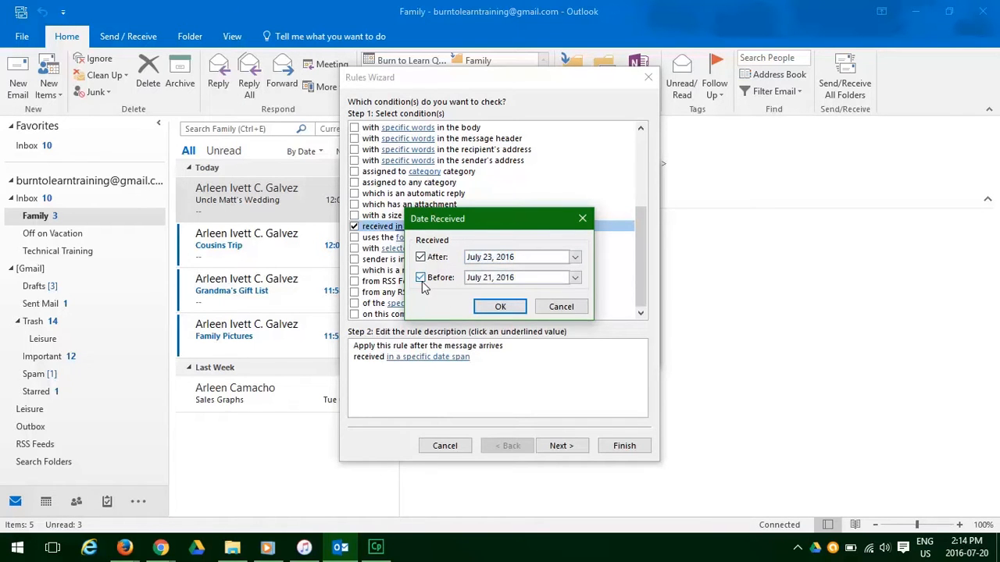
{"action": "left_click", "coordinate": [575, 278]}
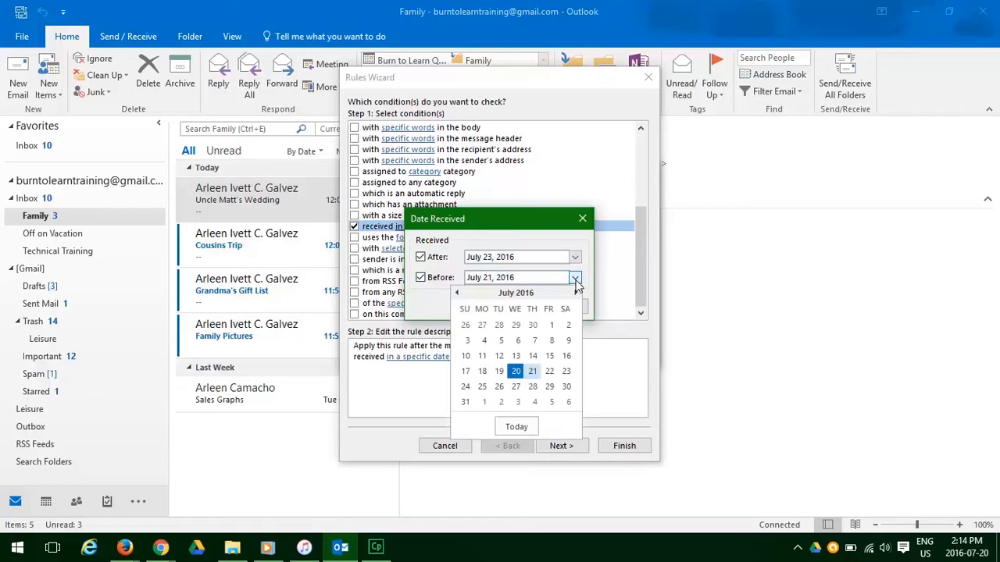
{"action": "mouse_move", "coordinate": [568, 391]}
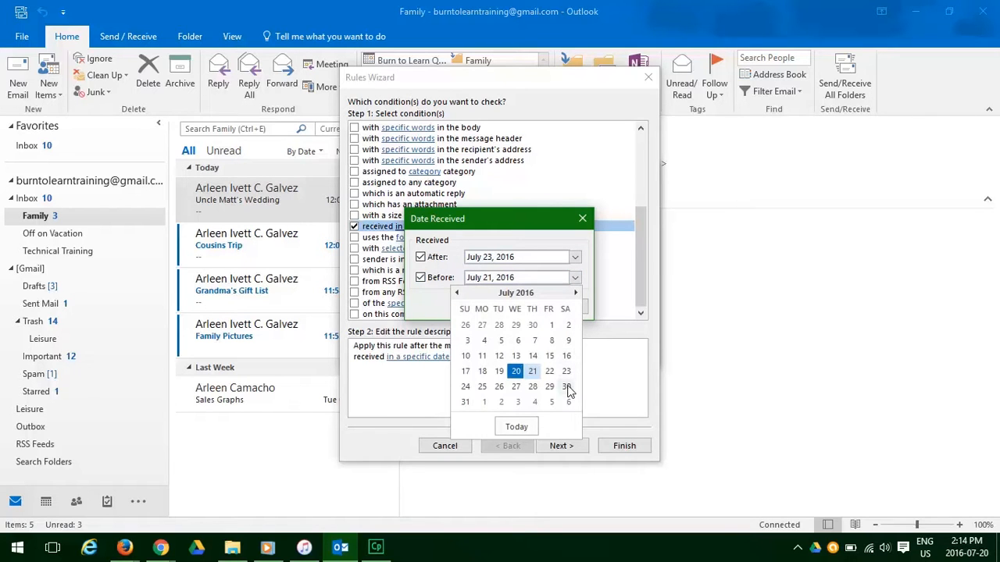
{"action": "left_click", "coordinate": [566, 386]}
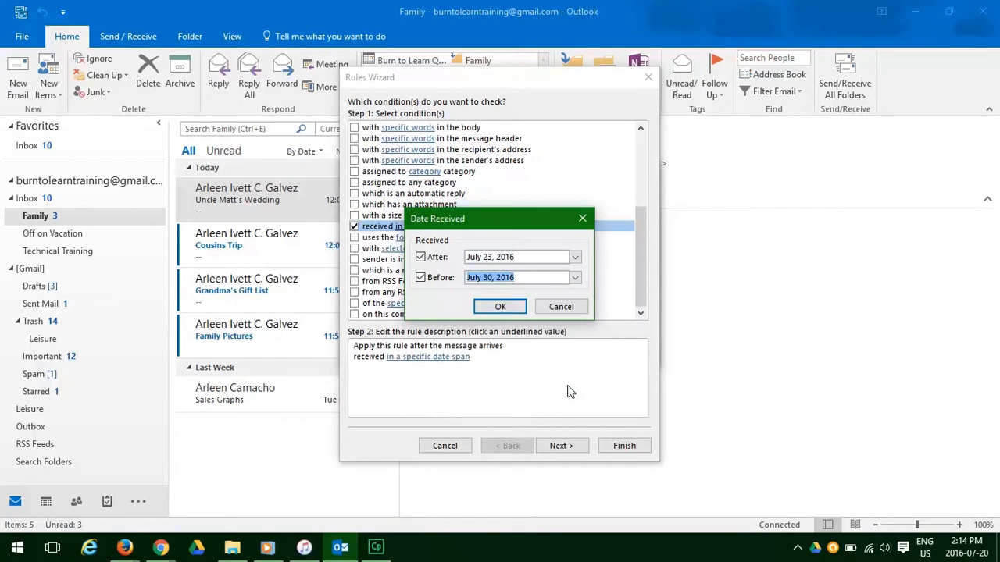
{"action": "mouse_move", "coordinate": [500, 306]}
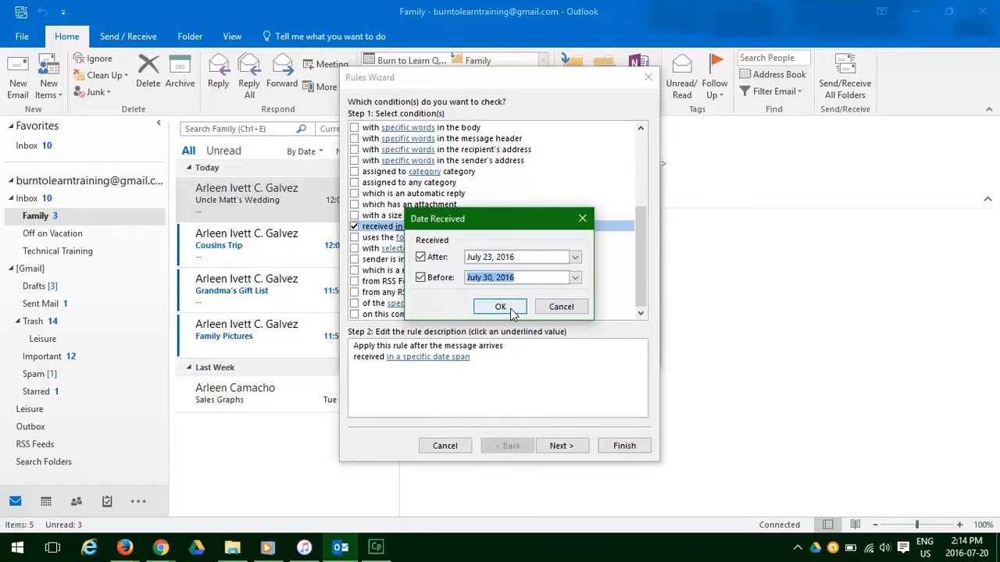
{"action": "left_click", "coordinate": [500, 306]}
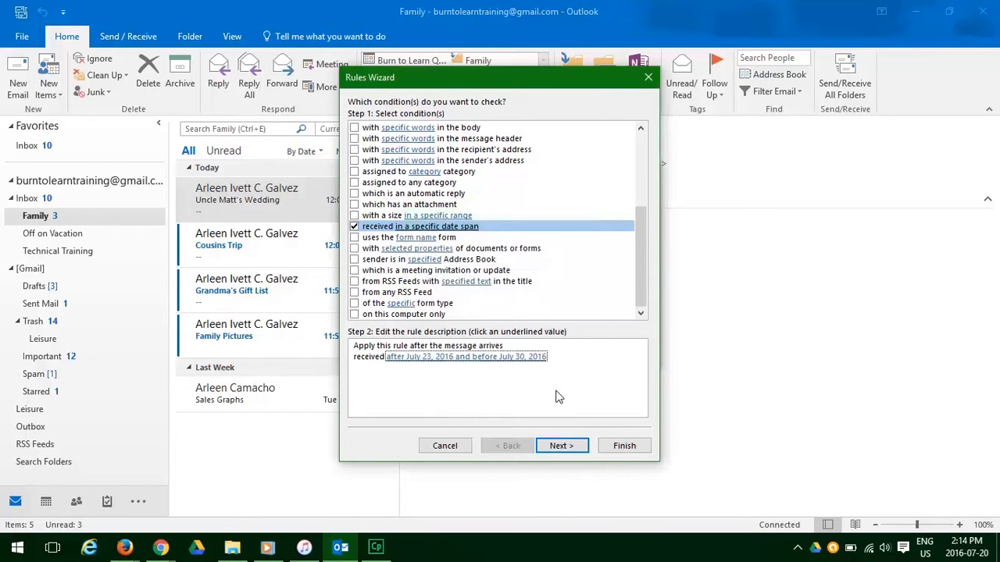
{"action": "mouse_move", "coordinate": [561, 445]}
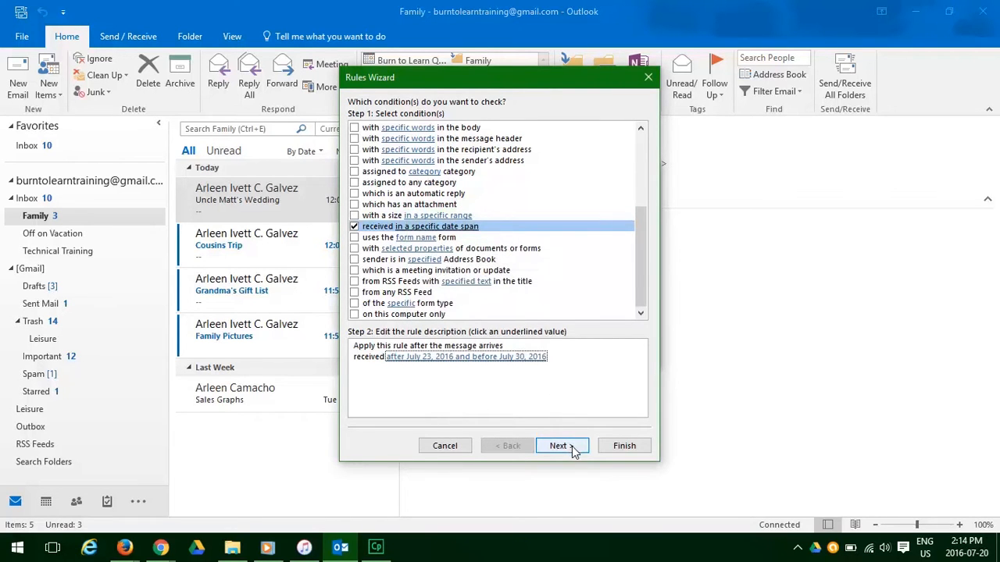
Step: Add the rule action moving matching mail to the Off on Vacation folder
{"action": "left_click", "coordinate": [558, 446]}
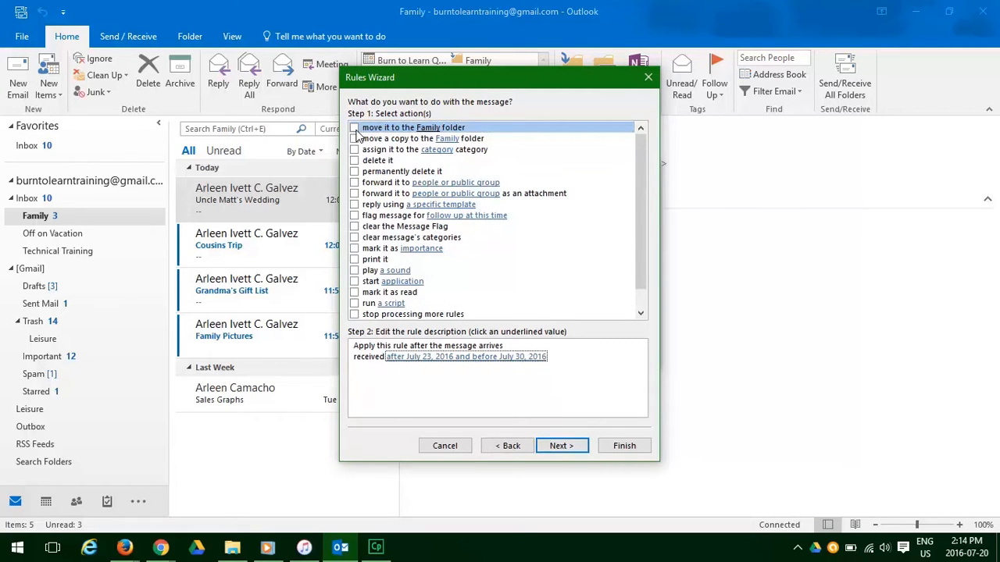
{"action": "left_click", "coordinate": [354, 127]}
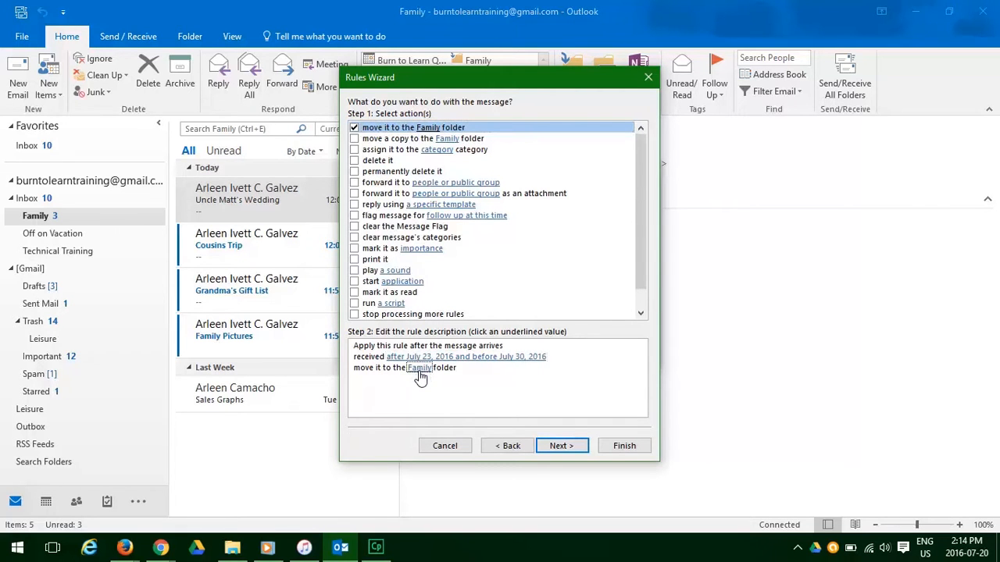
{"action": "left_click", "coordinate": [420, 368]}
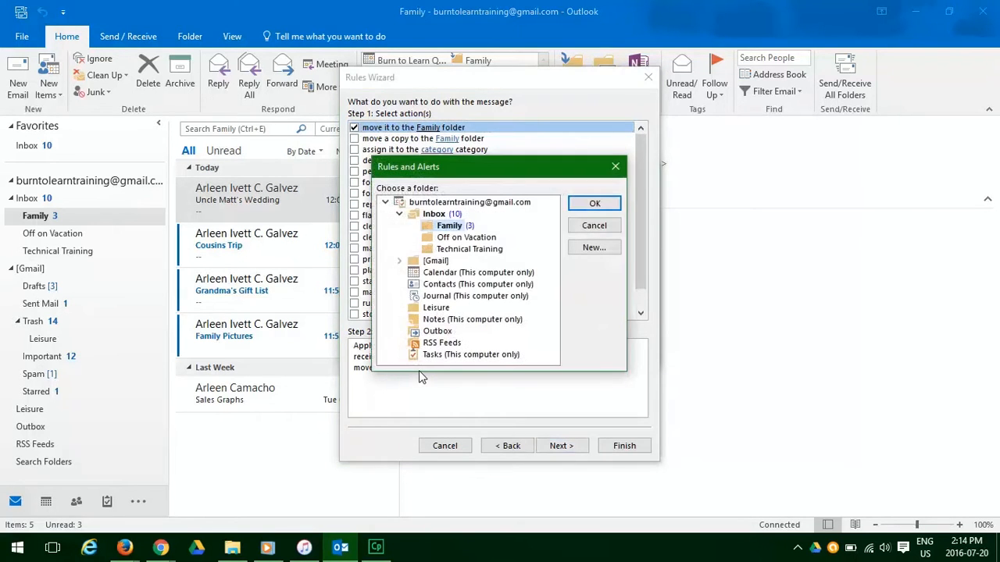
{"action": "left_click", "coordinate": [465, 237]}
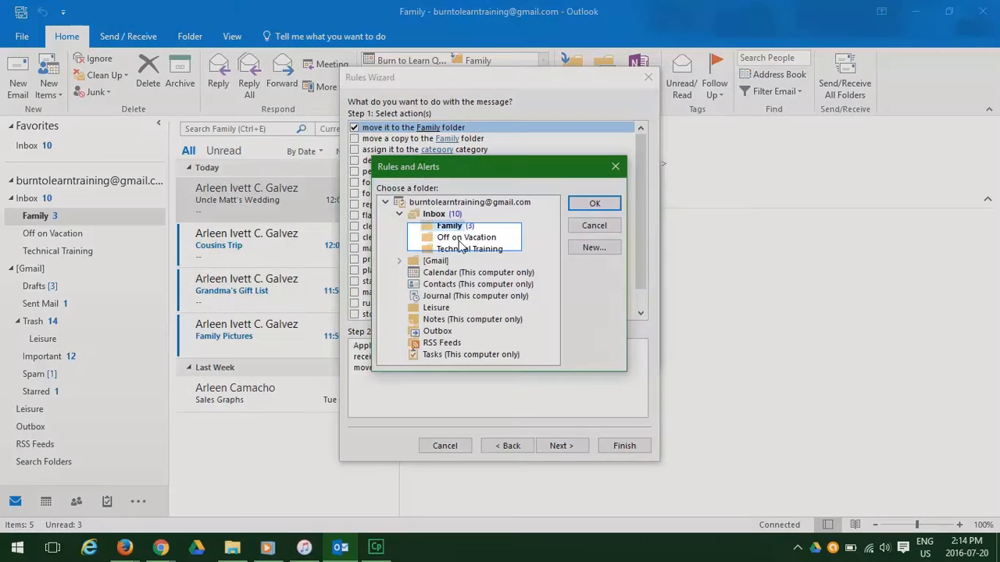
{"action": "left_click", "coordinate": [466, 237]}
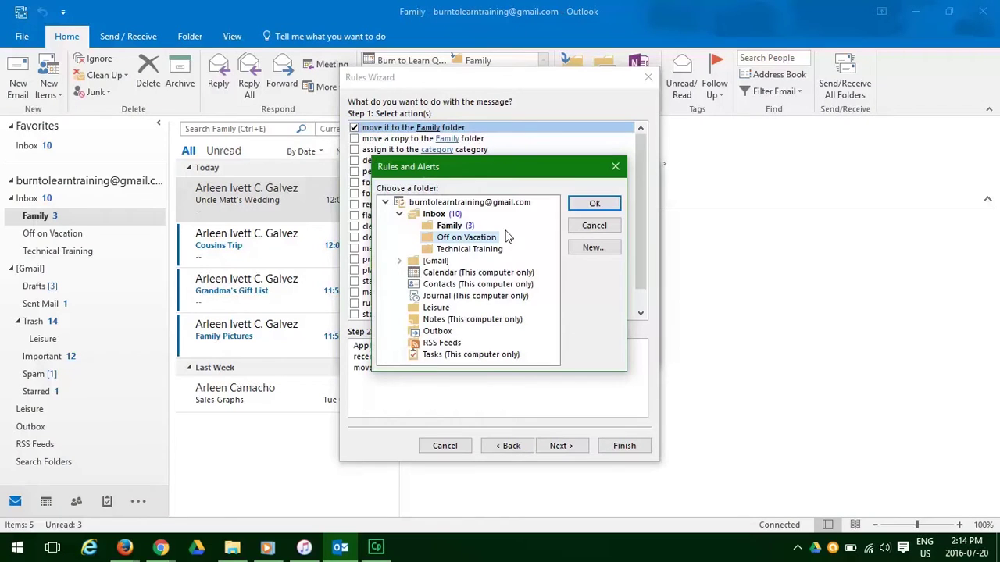
{"action": "left_click", "coordinate": [593, 203]}
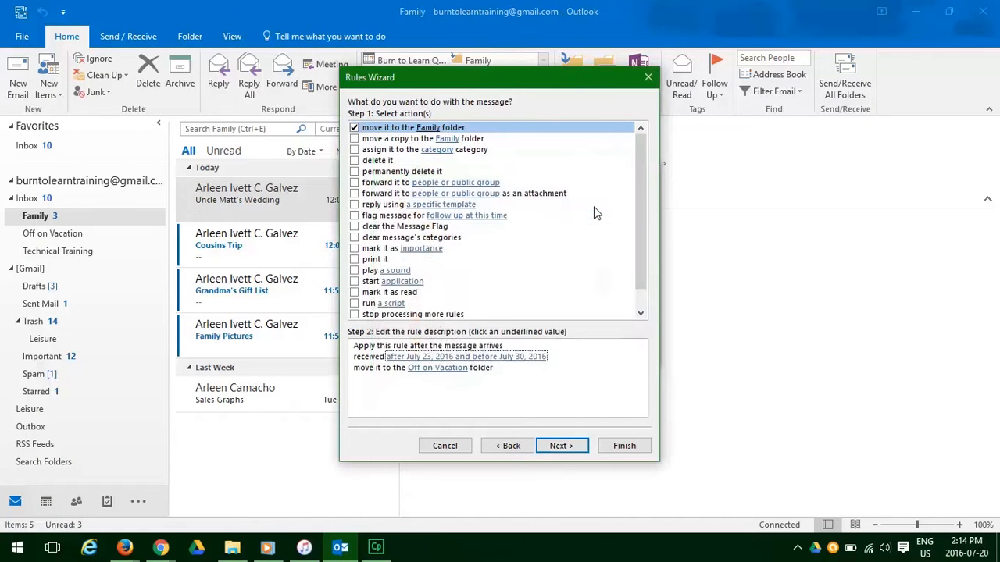
{"action": "mouse_move", "coordinate": [635, 439]}
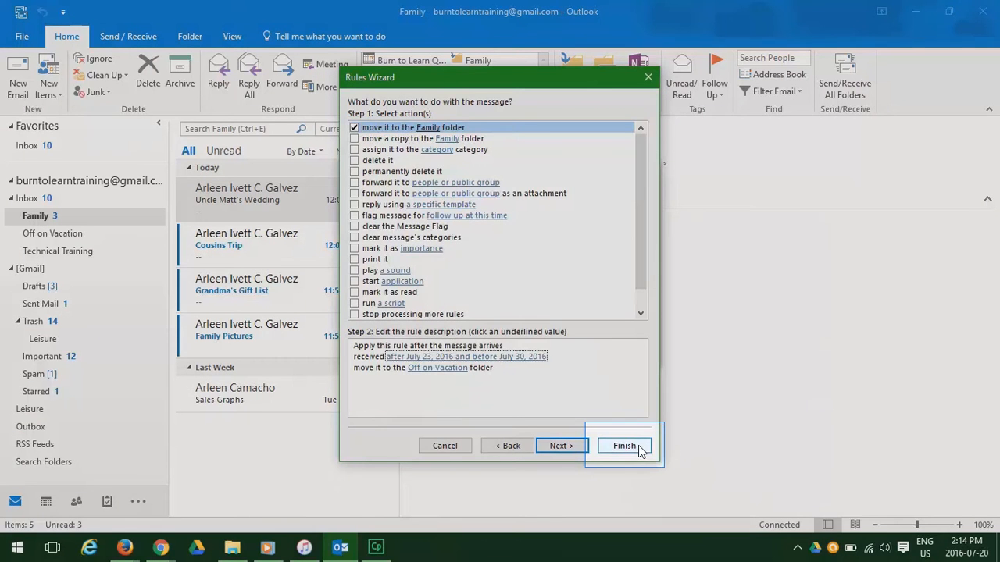
{"action": "left_click", "coordinate": [624, 445]}
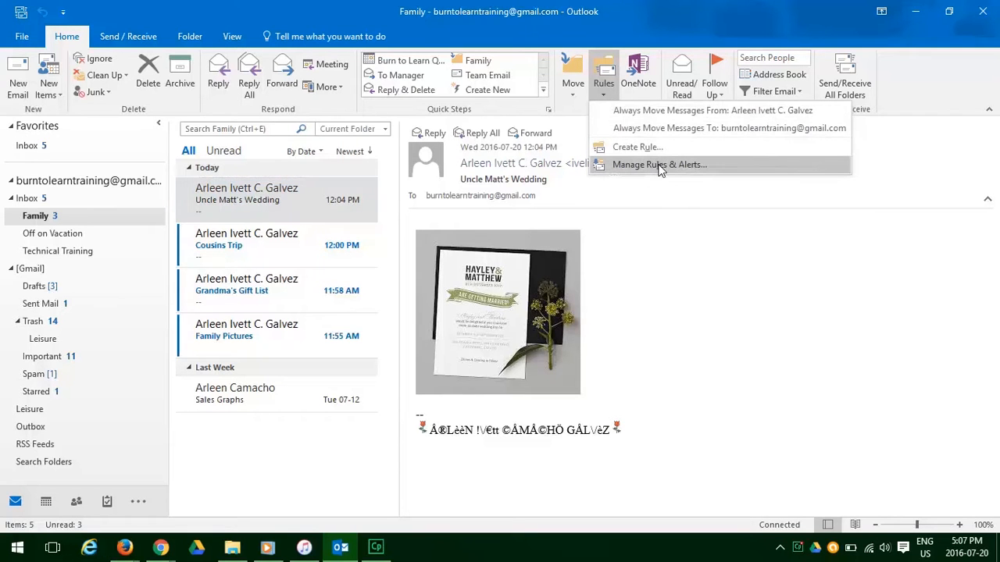
{"action": "mouse_move", "coordinate": [660, 164]}
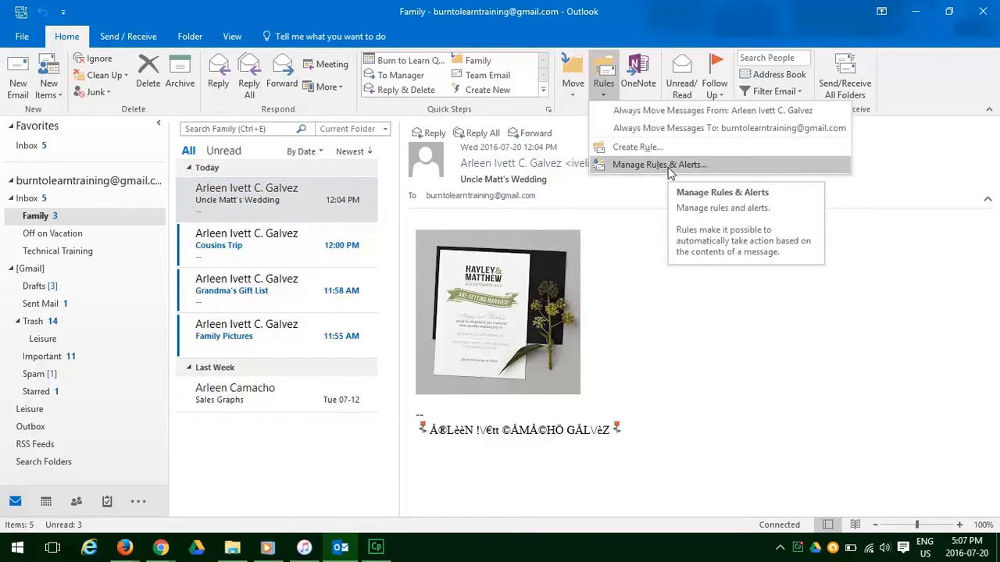
Step: Review the Rules and Alerts list showing the vacation date-span and Galvez rules, then close it
{"action": "left_click", "coordinate": [660, 164]}
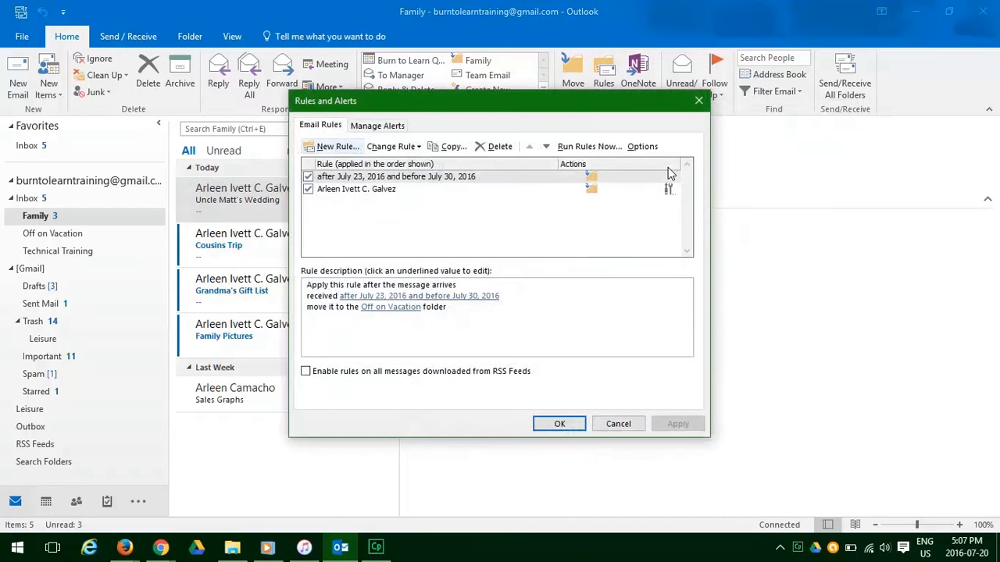
{"action": "mouse_move", "coordinate": [680, 224]}
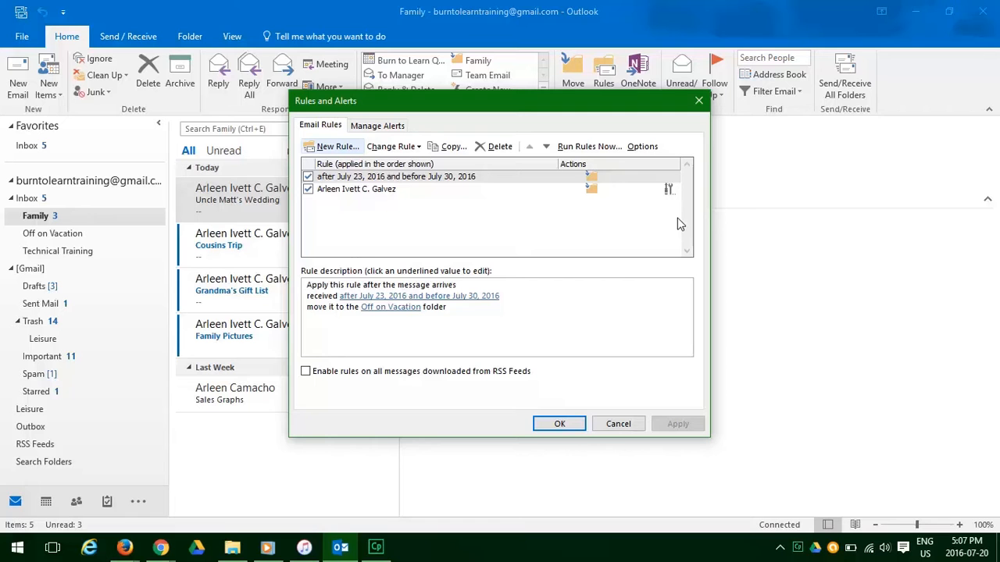
{"action": "mouse_move", "coordinate": [559, 423]}
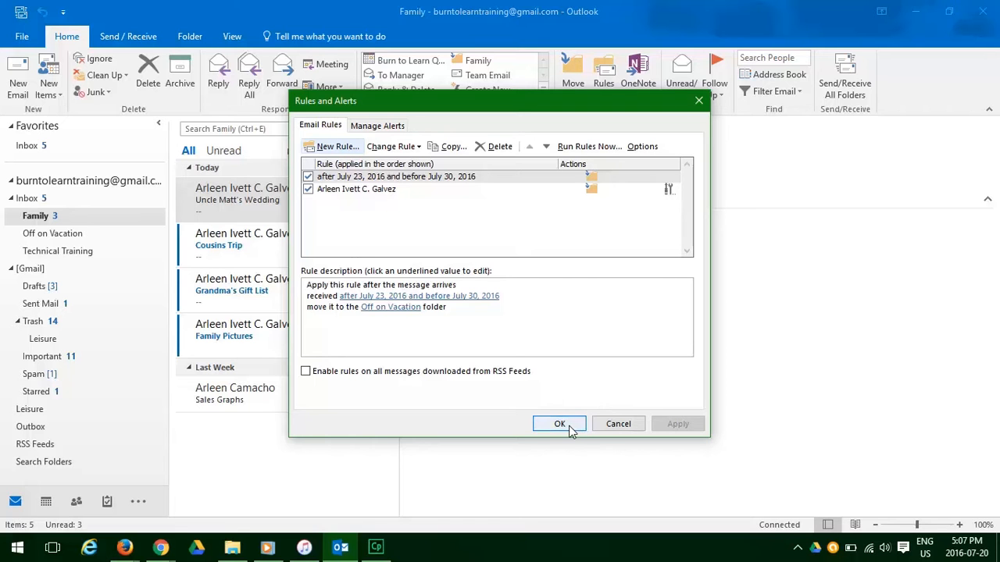
{"action": "left_click", "coordinate": [559, 424]}
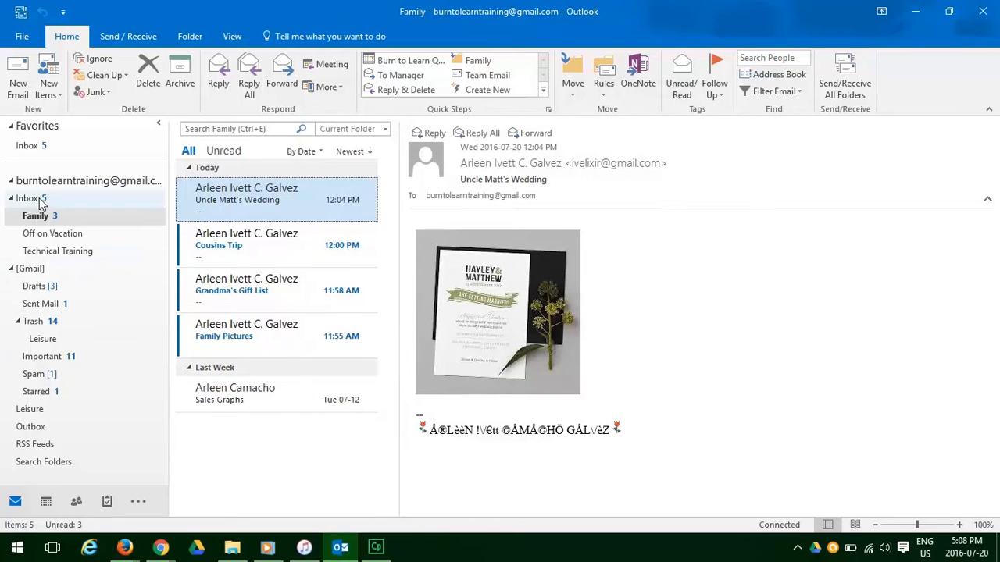
Step: Switch back to the Inbox message list
{"action": "left_click", "coordinate": [28, 197]}
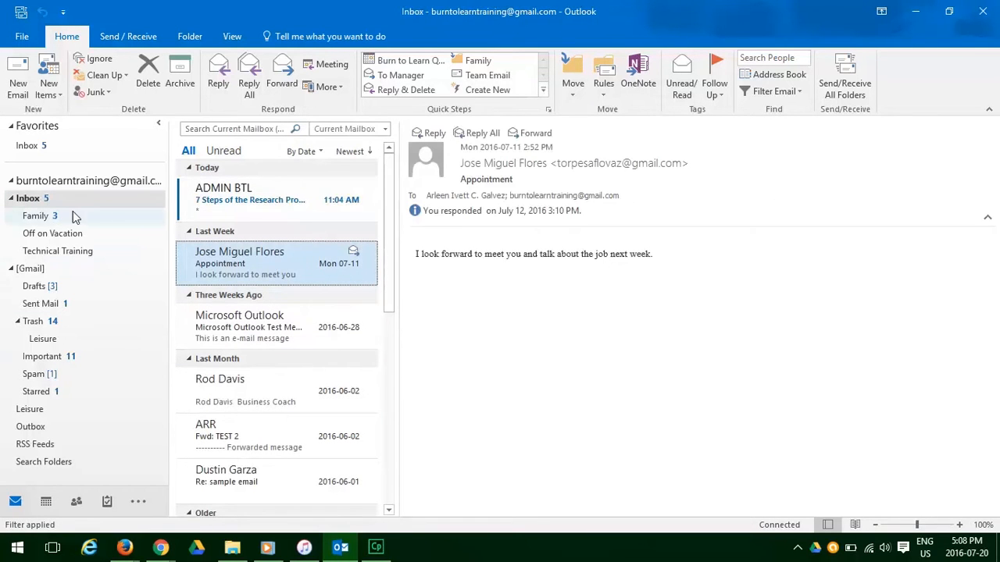
{"action": "mouse_move", "coordinate": [281, 200]}
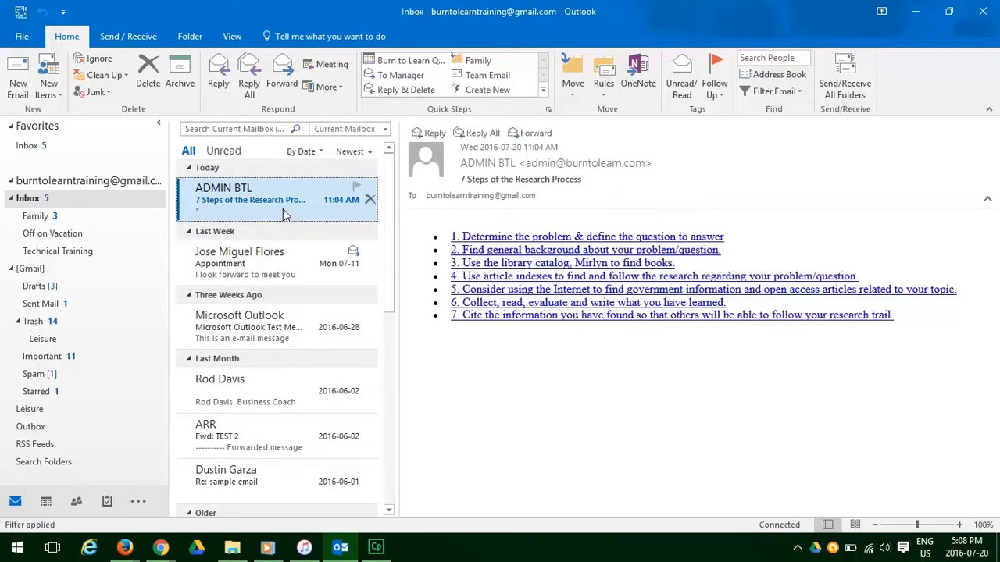
{"action": "mouse_move", "coordinate": [289, 213]}
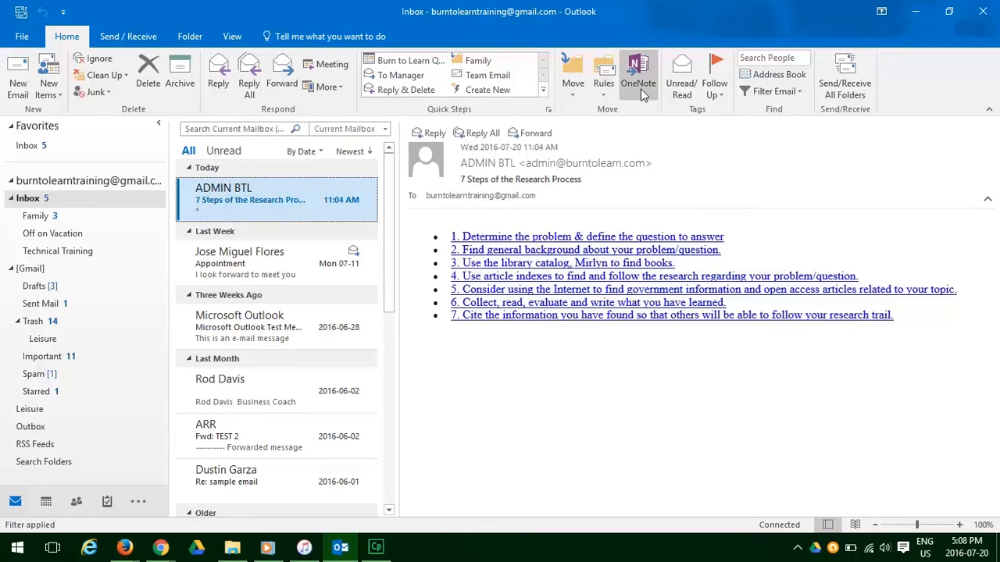
Step: Send the '7 Steps of the Research Process' email to OneNote's Tips notebook, New Section 1
{"action": "left_click", "coordinate": [638, 70]}
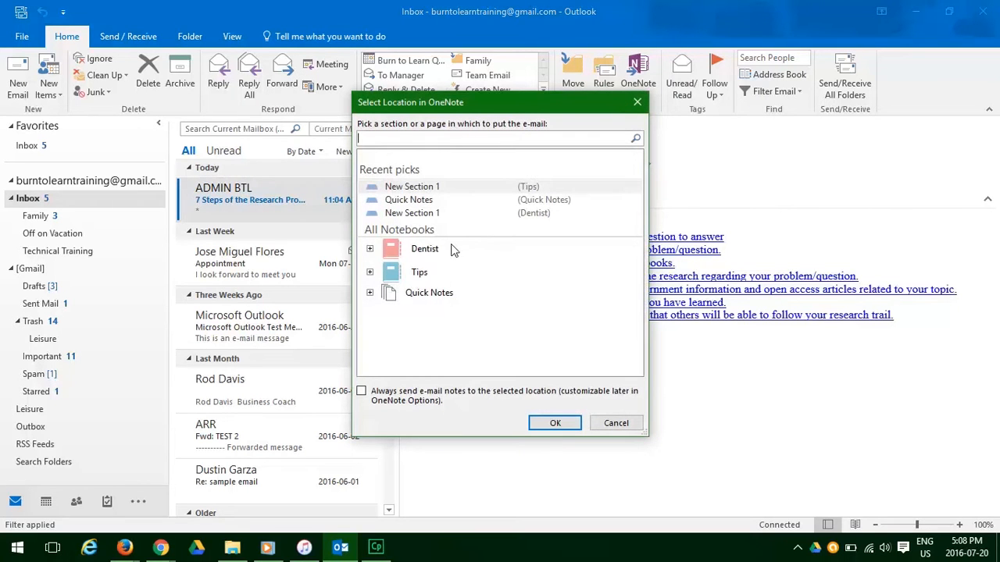
{"action": "left_click", "coordinate": [420, 272]}
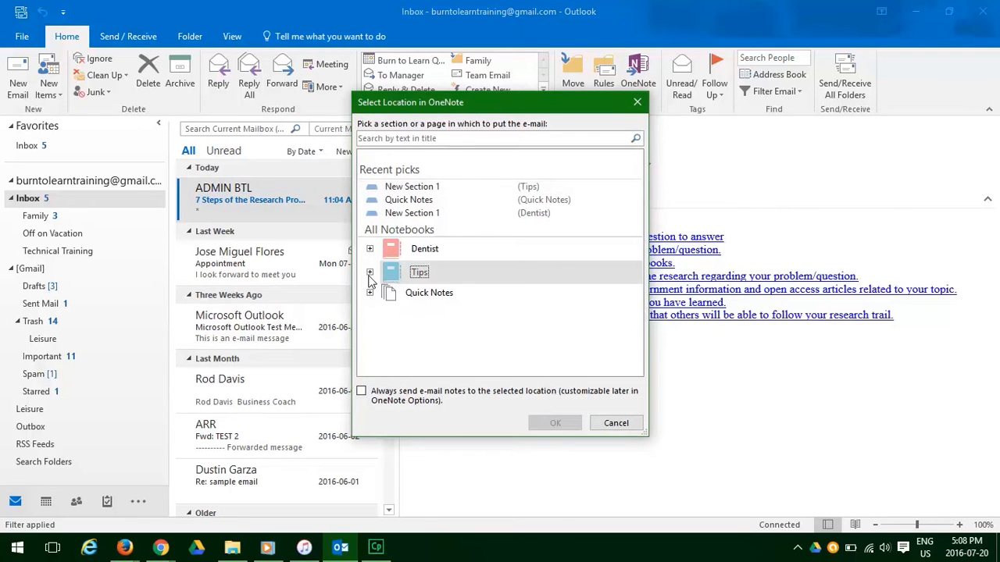
{"action": "left_click", "coordinate": [370, 272]}
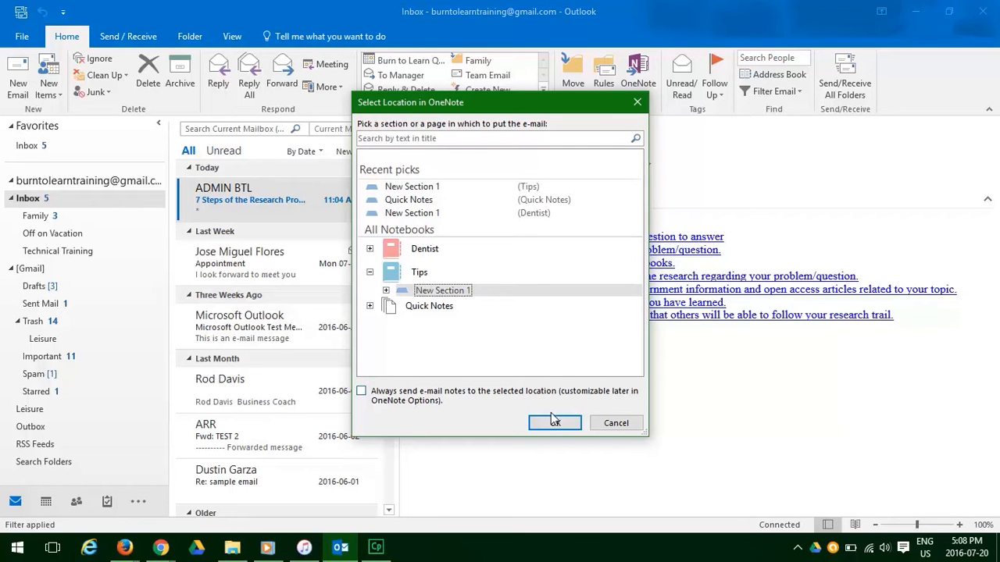
{"action": "left_click", "coordinate": [555, 423]}
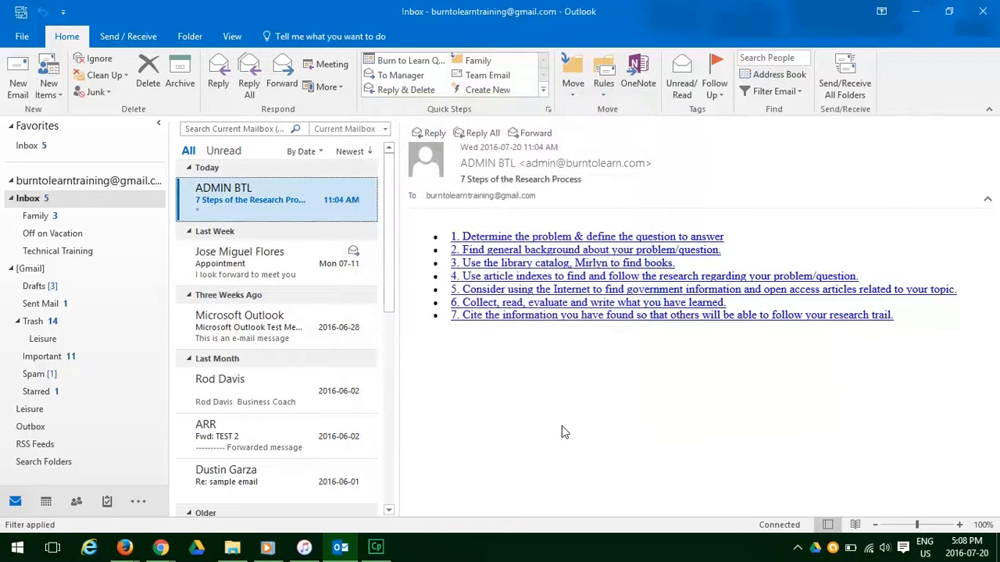
{"action": "left_click", "coordinate": [638, 74]}
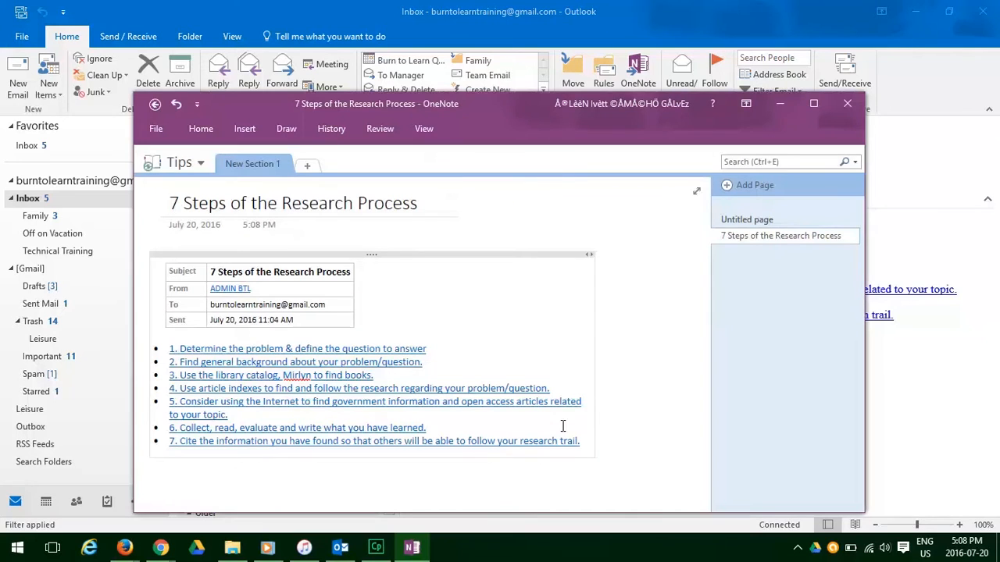